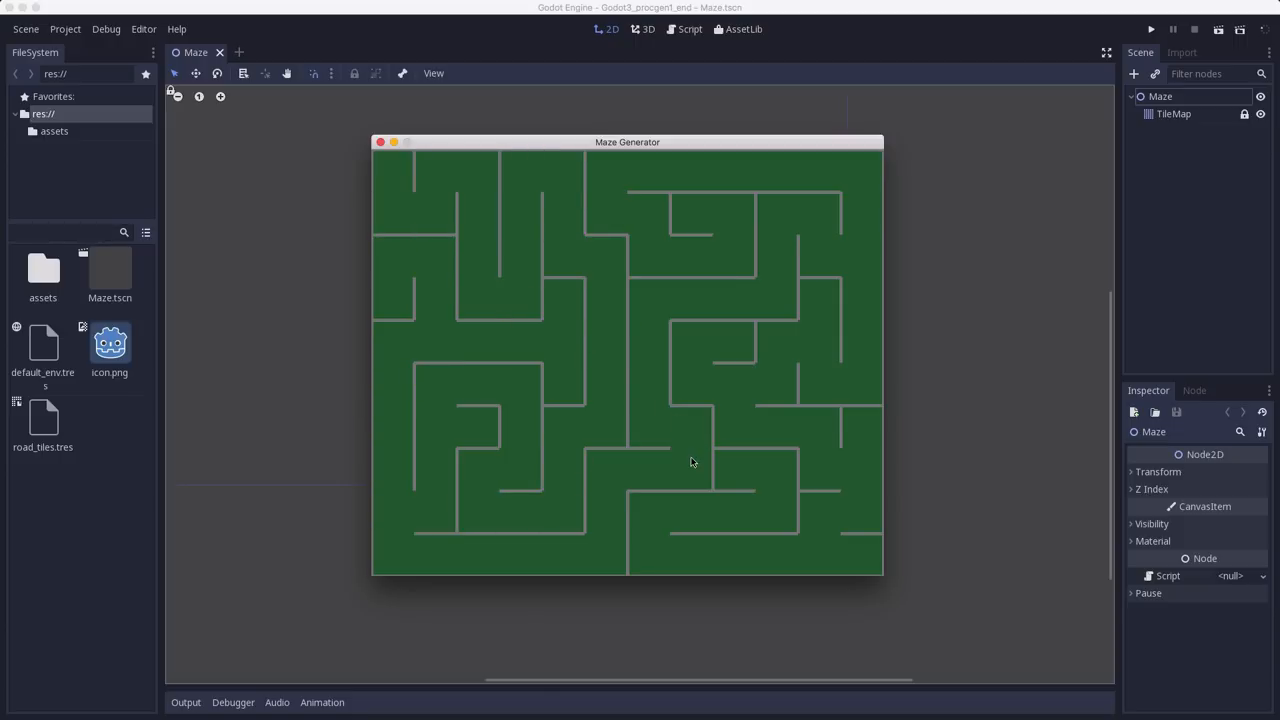
pyautogui.moveTo(752, 548)
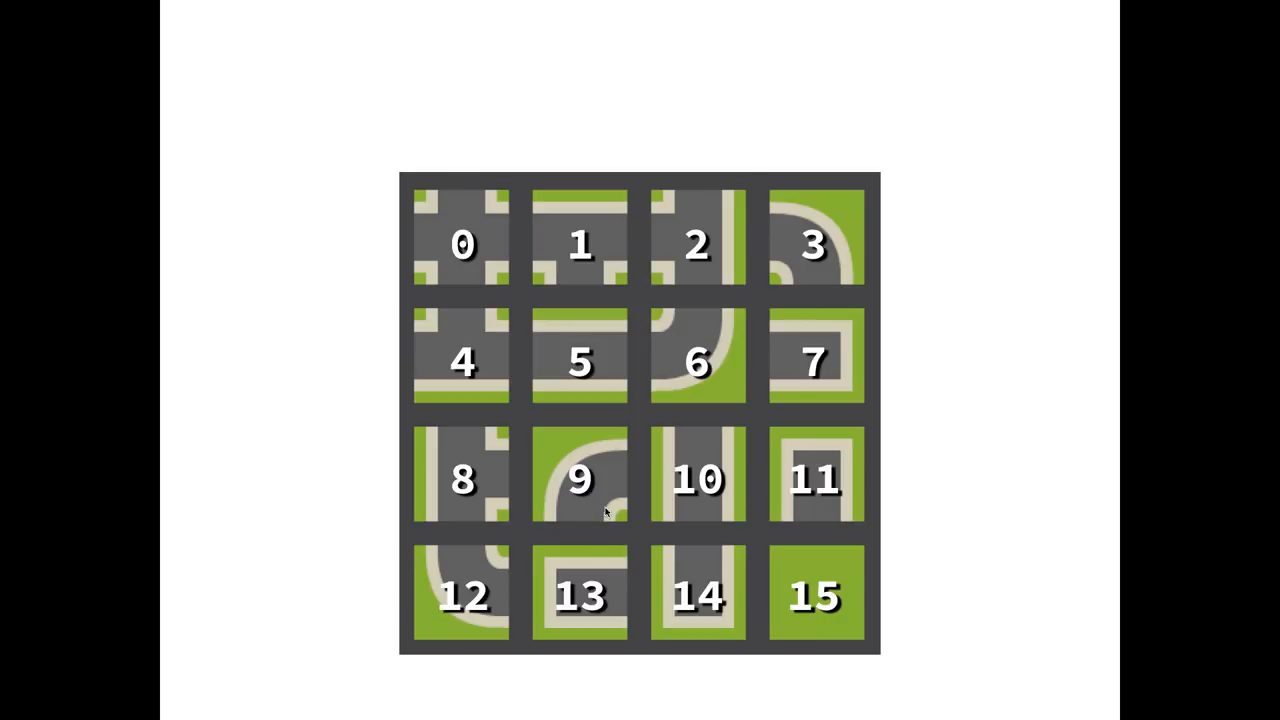
pyautogui.moveTo(598, 492)
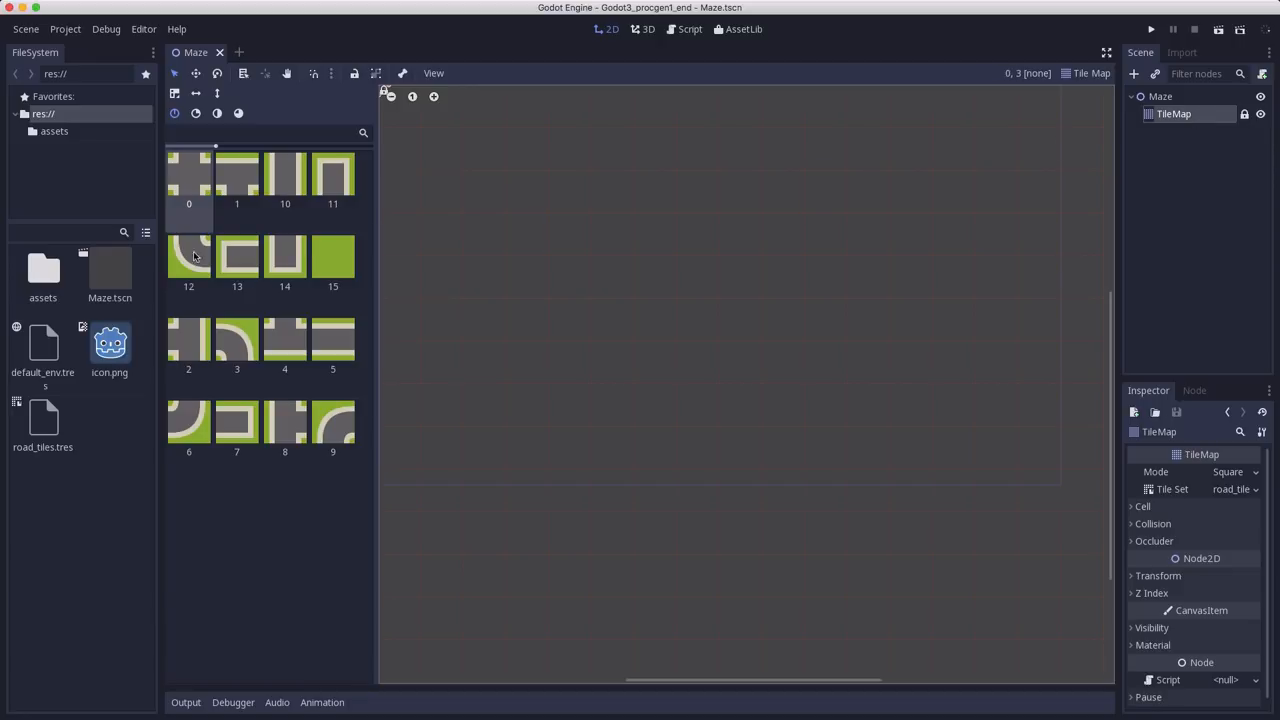
pyautogui.moveTo(184, 340)
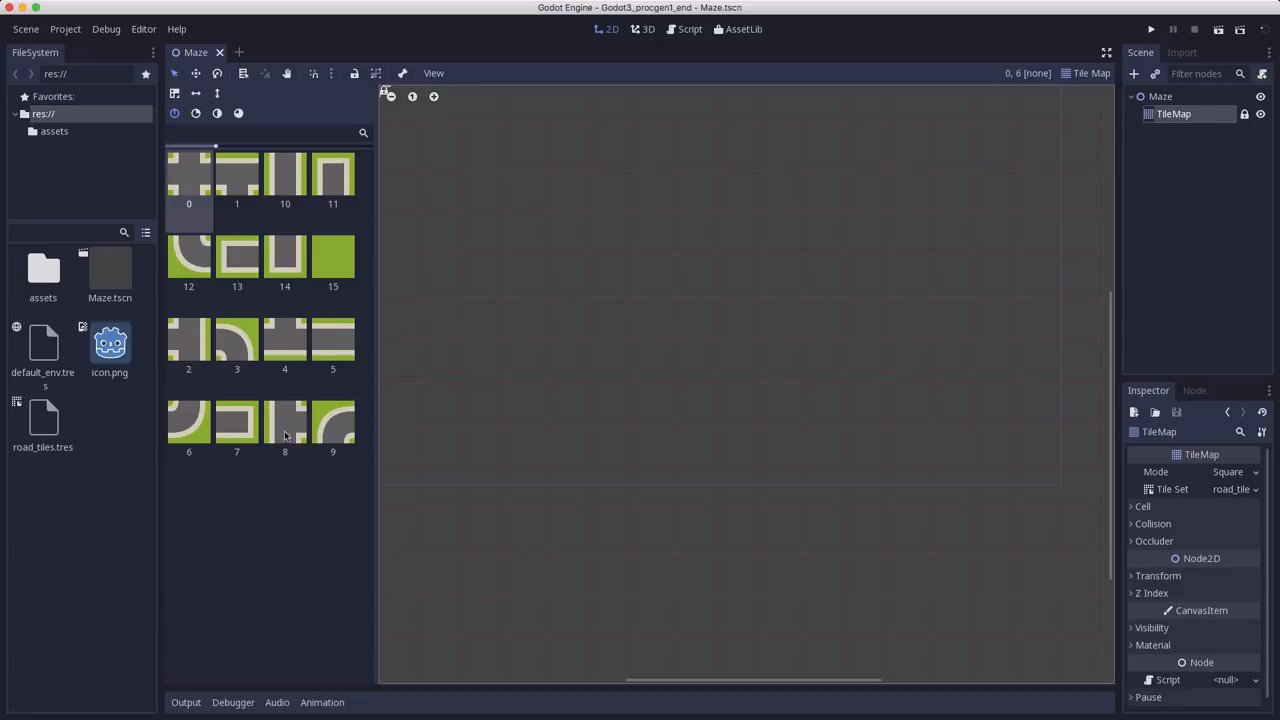
# Step: Select the Maze node and bring its Maze.gd script up in the Script editor
pyautogui.click(1160, 96)
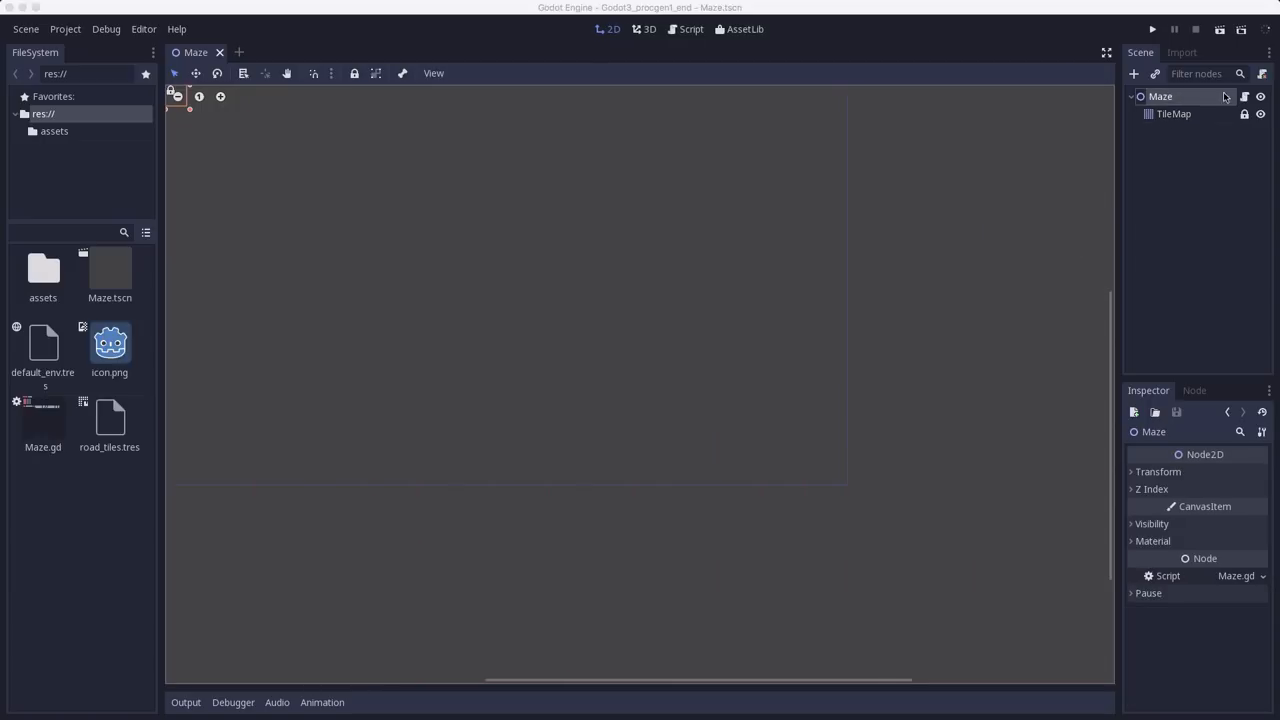
pyautogui.click(690, 28)
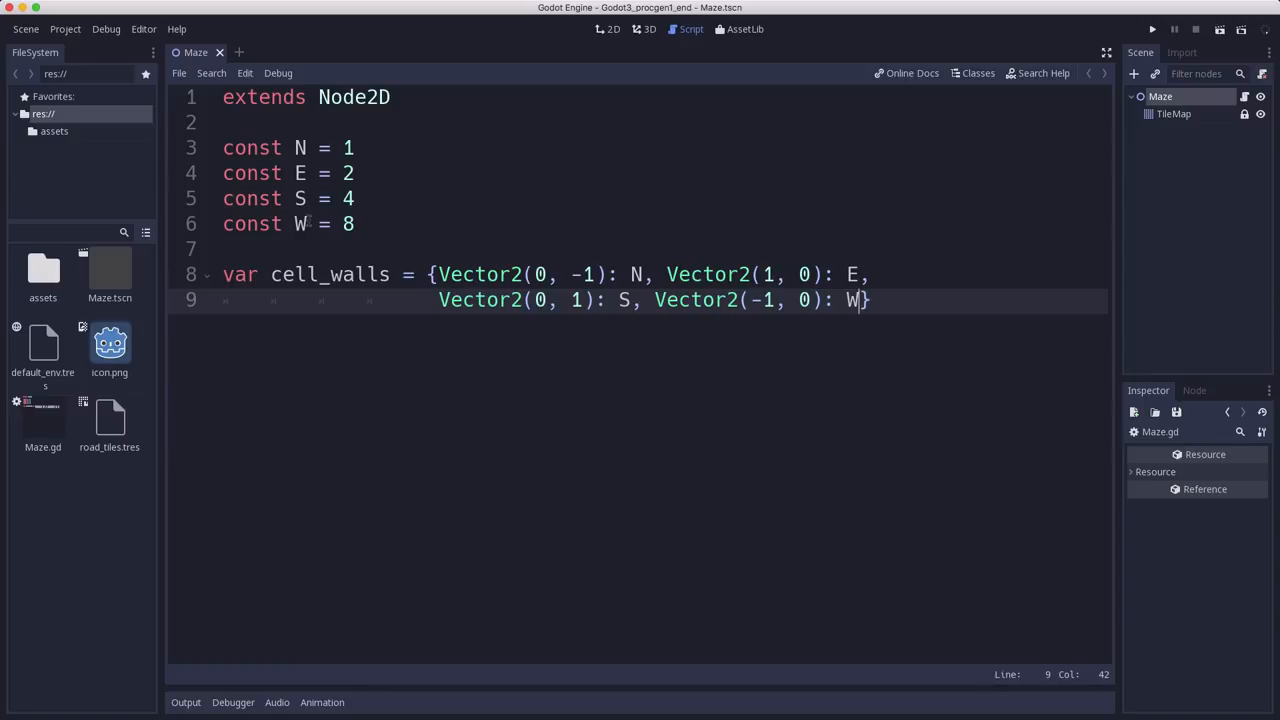
# Step: Continue Maze.gd after cell_walls with tile_size, width, height, the TileMap reference and _ready()
pyautogui.click(356, 224)
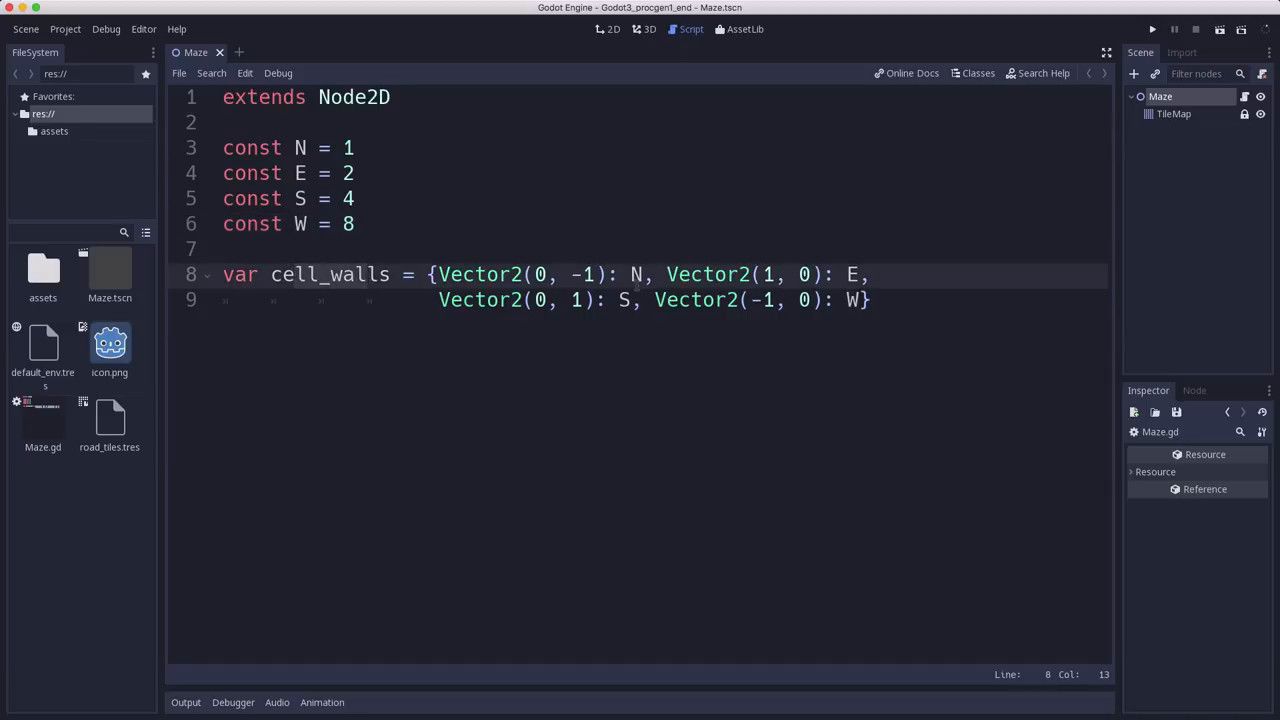
pyautogui.click(632, 274)
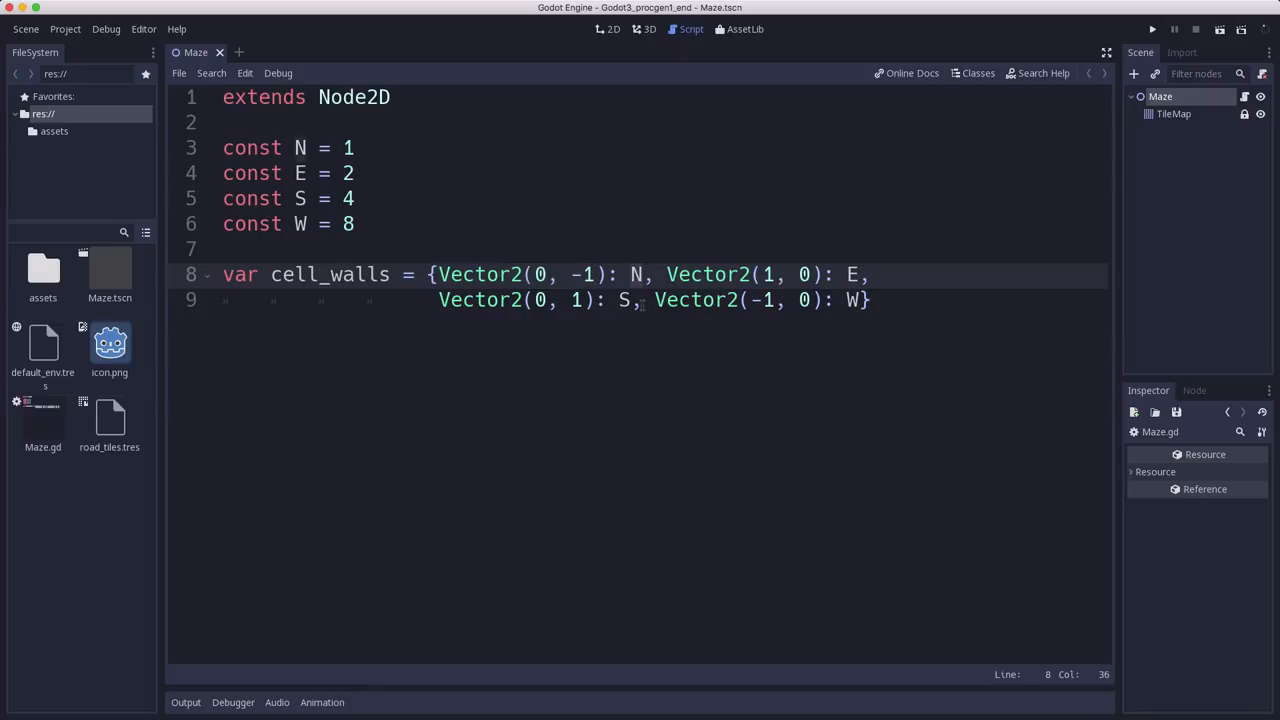
pyautogui.click(632, 300)
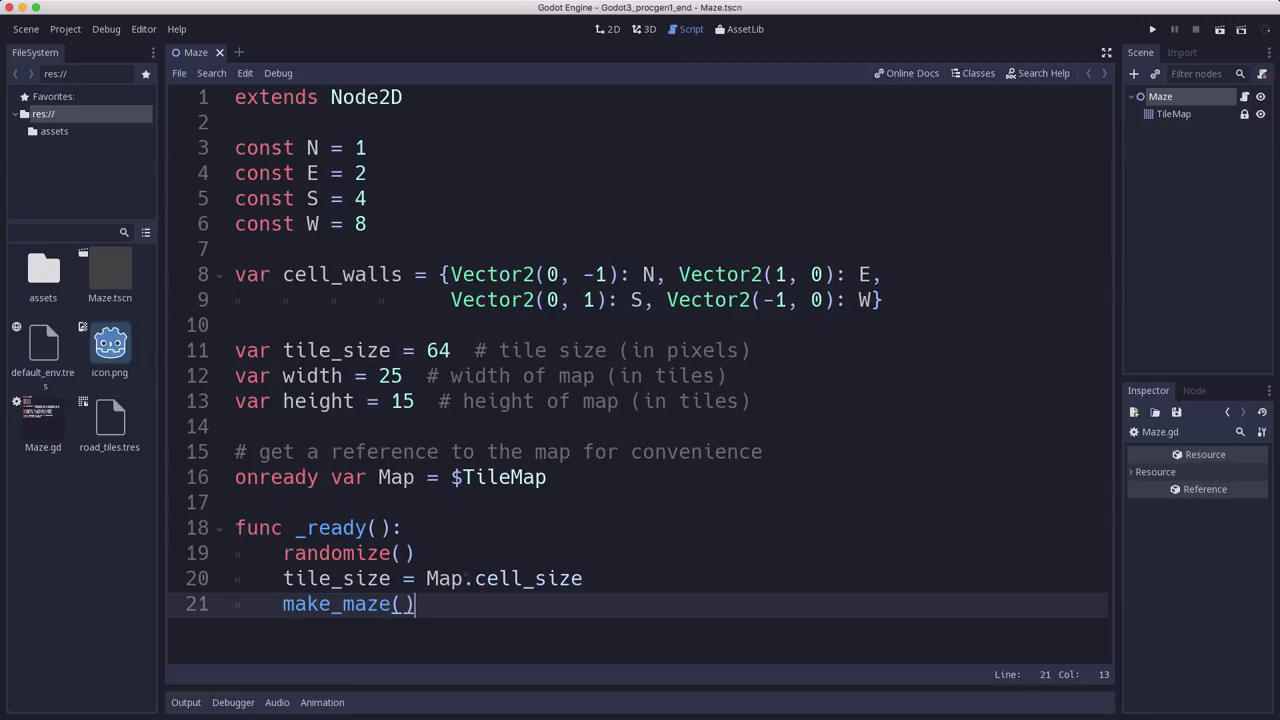
pyautogui.click(318, 350)
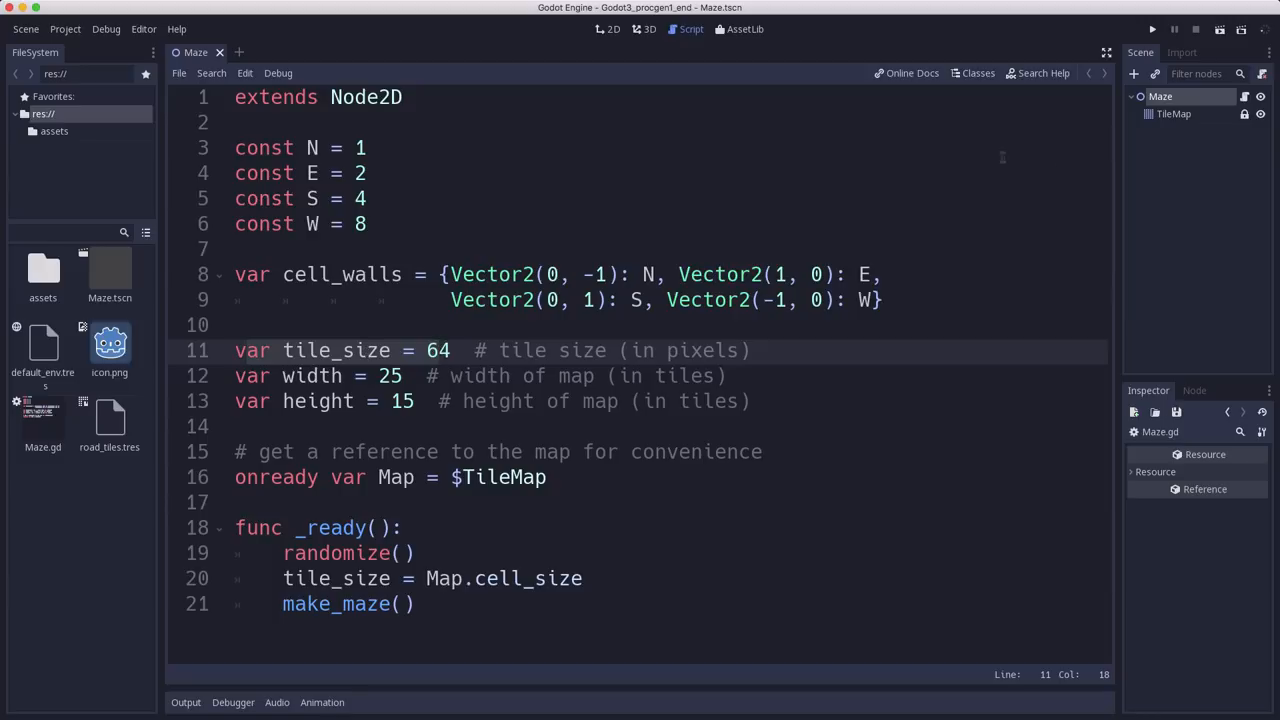
# Step: Switch to the 2D view and select the TileMap to show its road-tile palette
pyautogui.click(1172, 112)
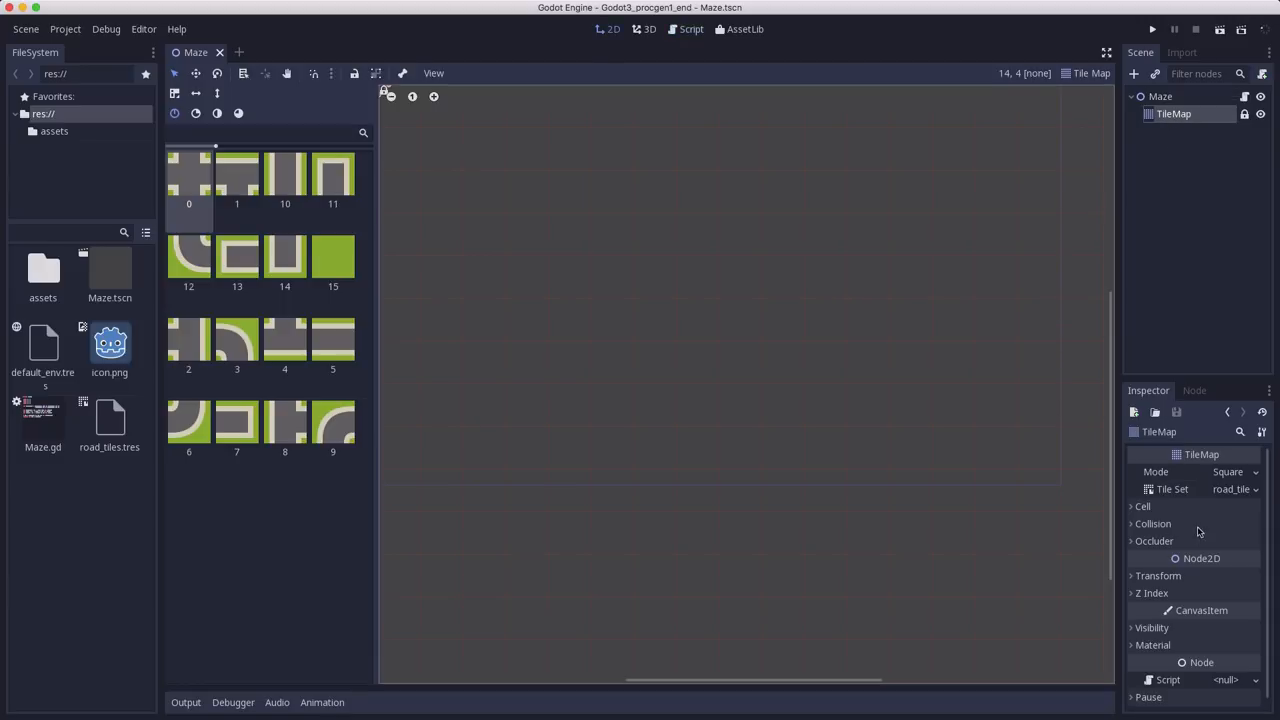
pyautogui.click(1144, 506)
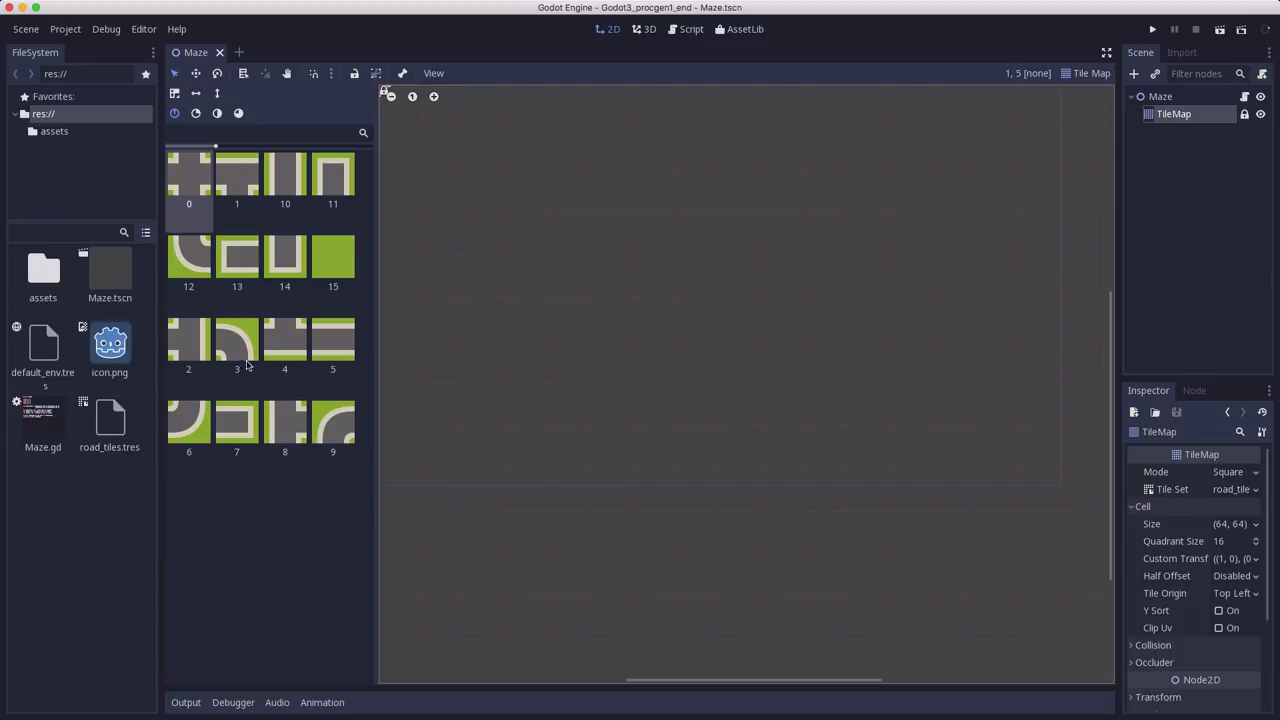
# Step: Return to Maze.gd and walk through the tile_size, width and height variables
pyautogui.click(692, 28)
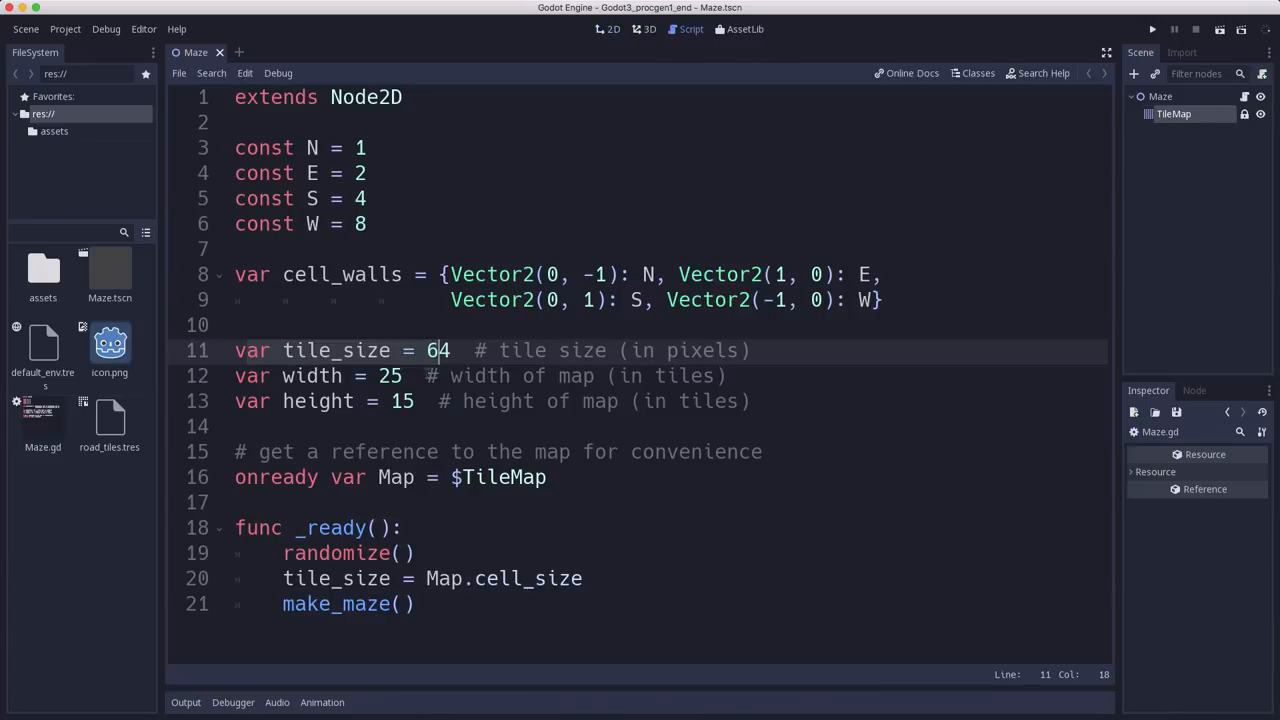
pyautogui.click(348, 400)
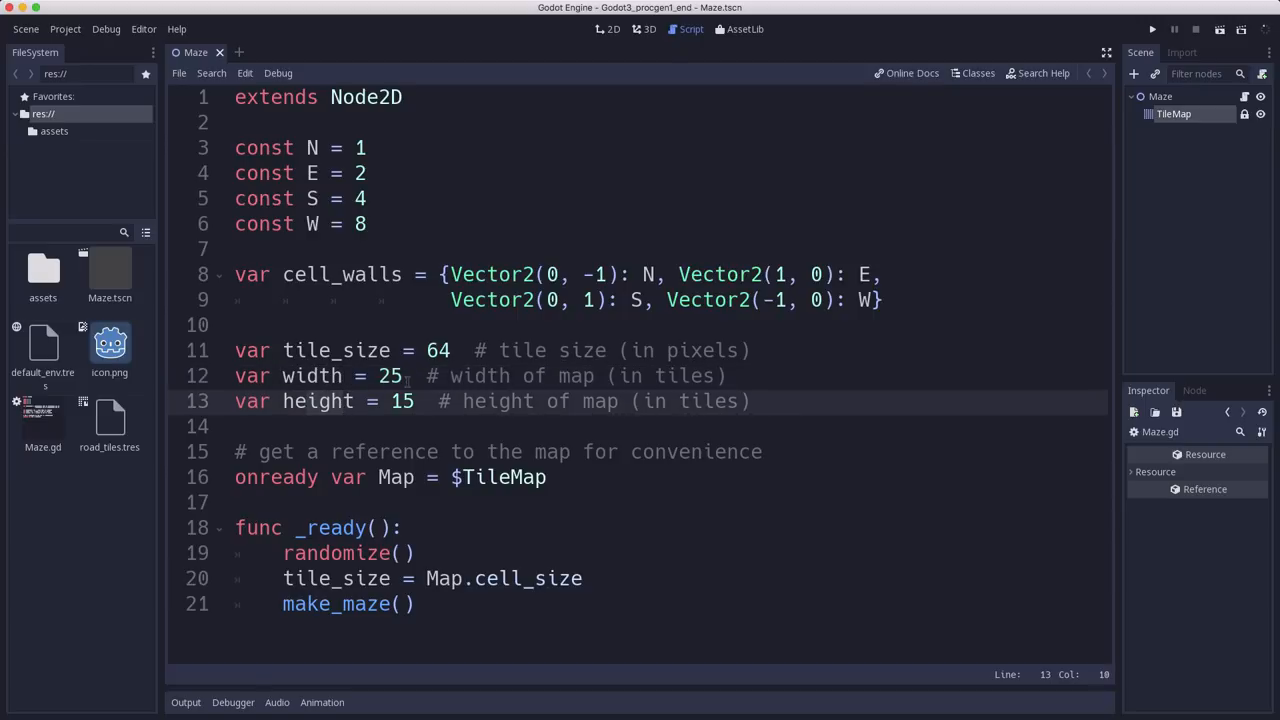
pyautogui.click(344, 400)
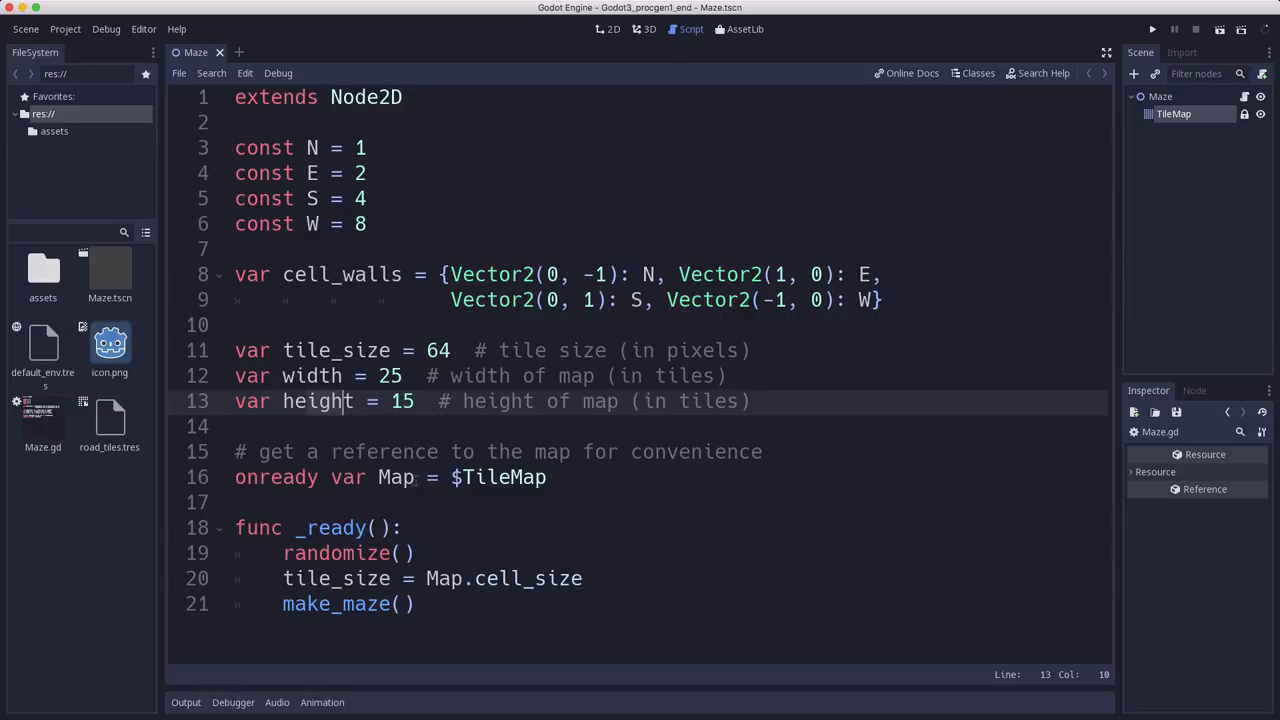
pyautogui.click(476, 476)
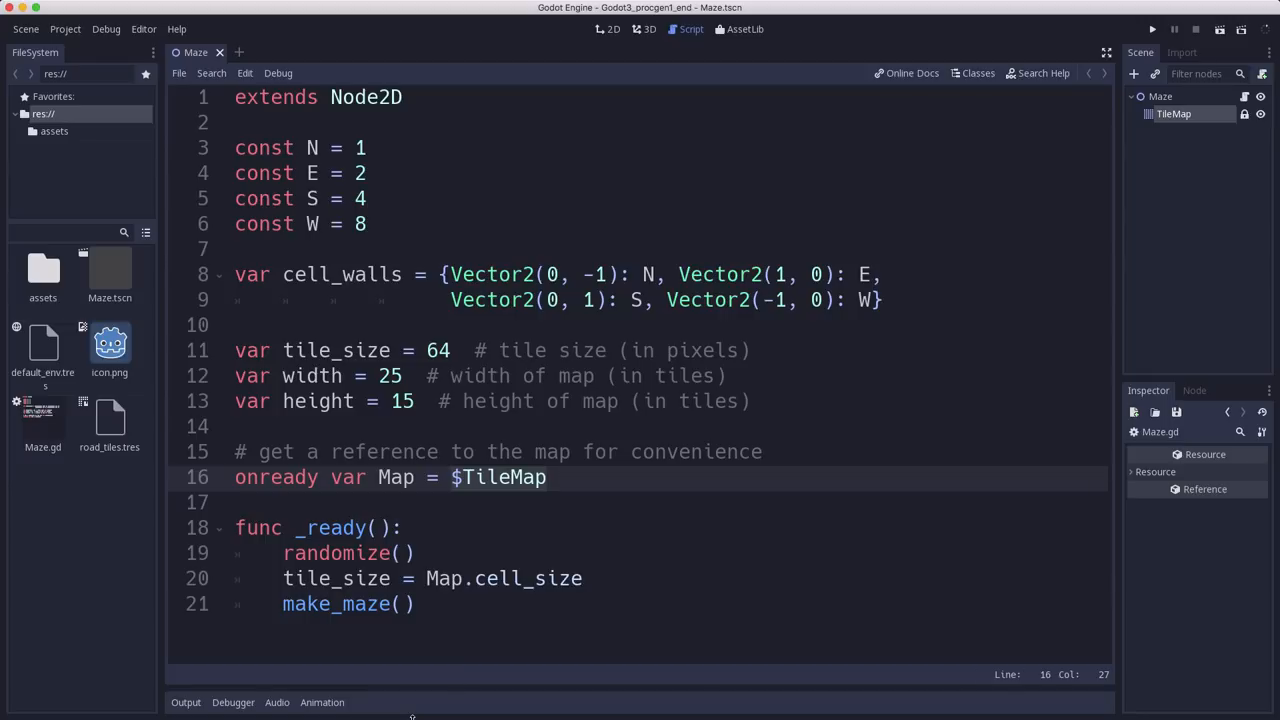
# Step: Go over the $TileMap reference and the randomize call in _ready()
pyautogui.click(354, 476)
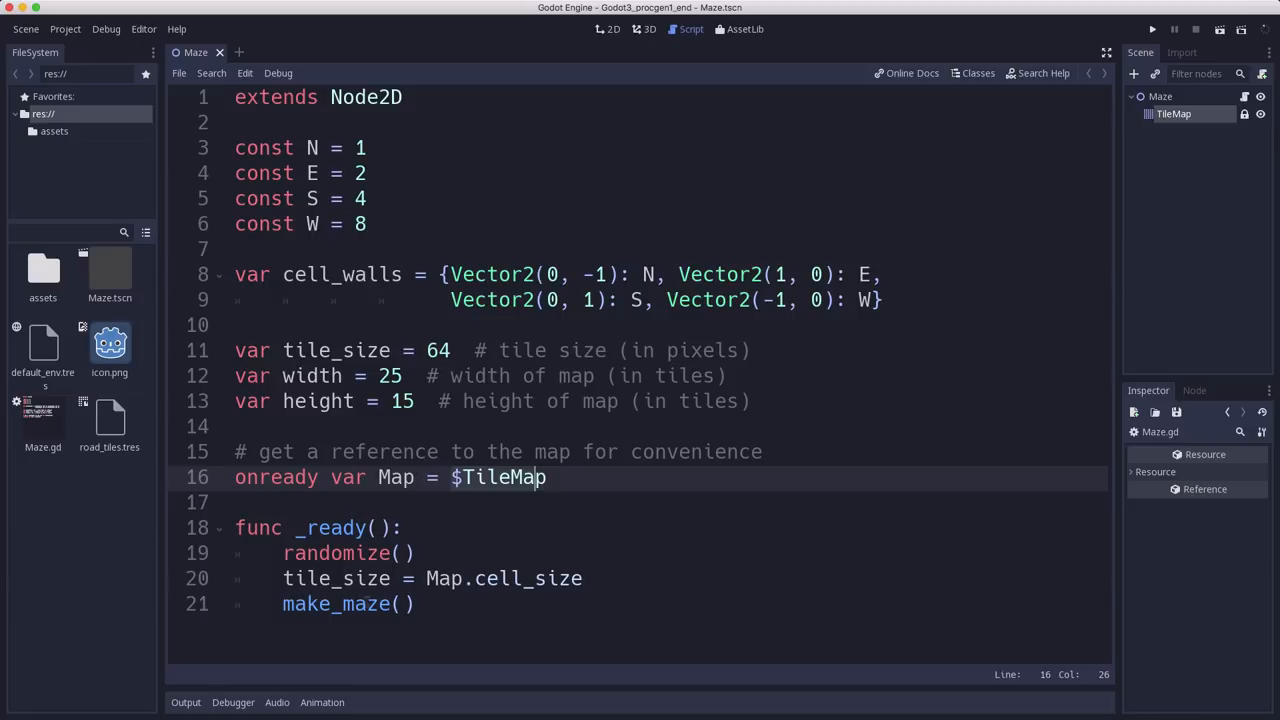
pyautogui.click(378, 552)
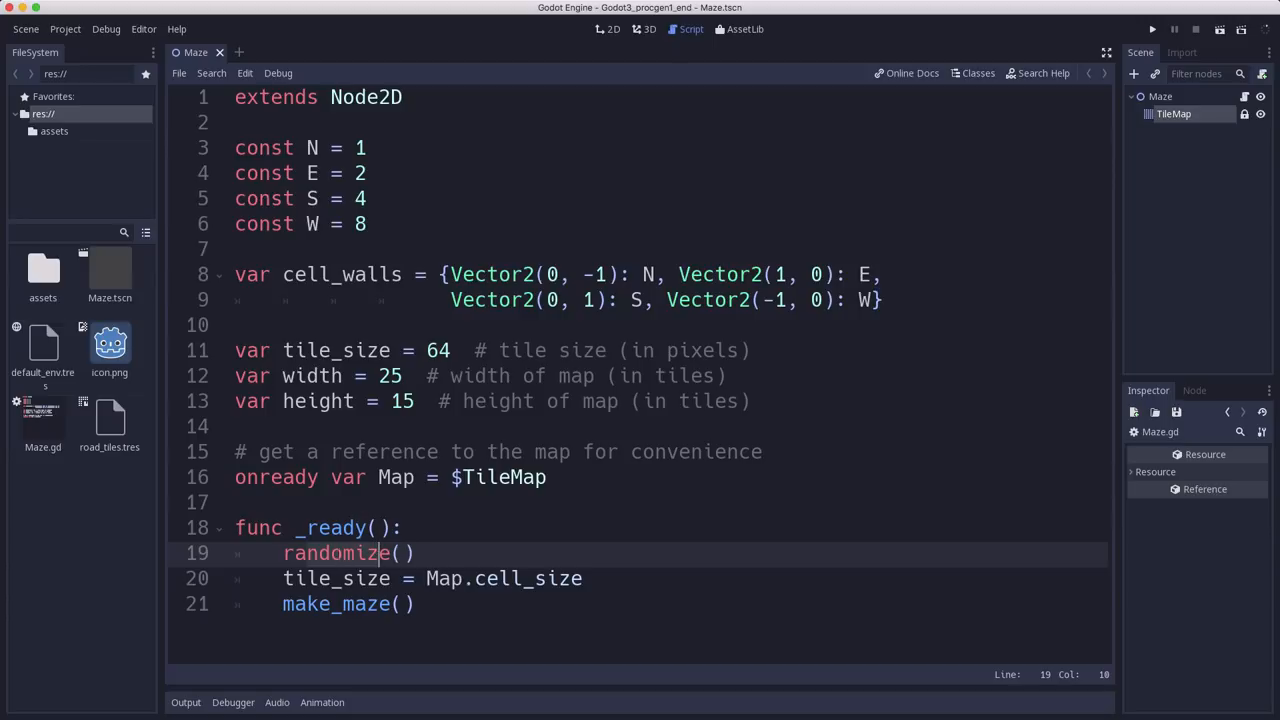
pyautogui.click(352, 578)
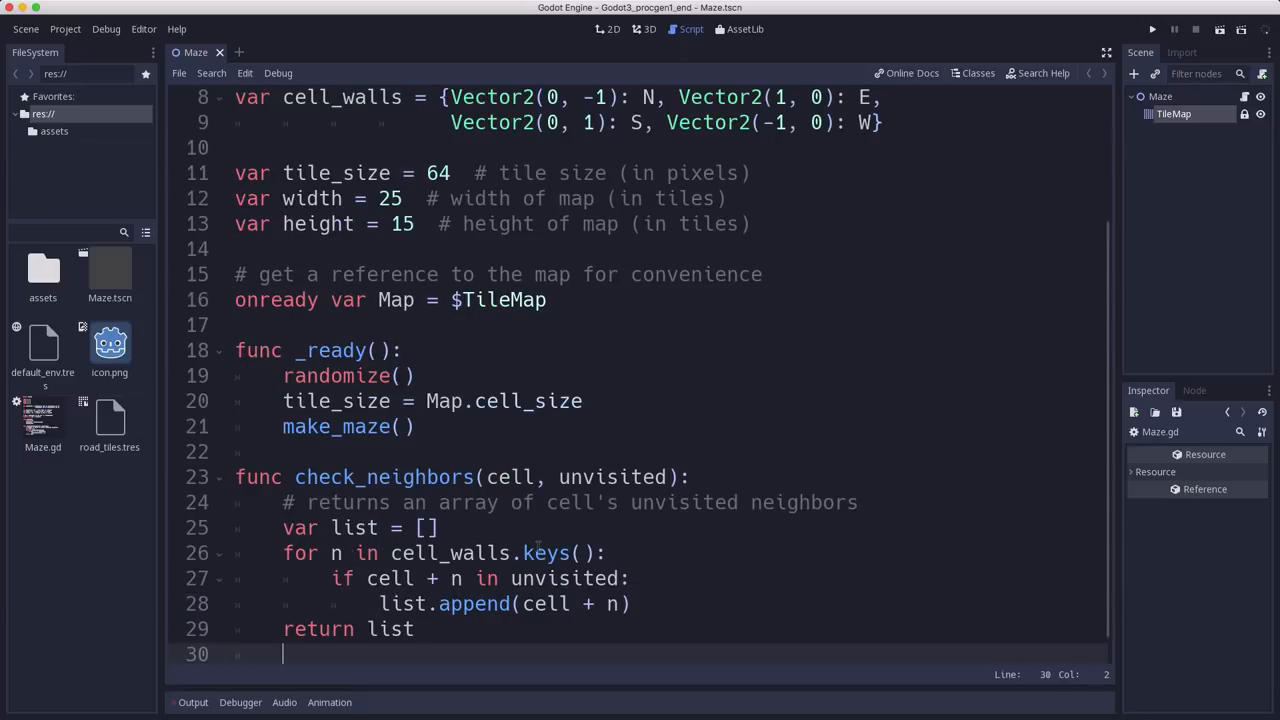
pyautogui.moveTo(456, 484)
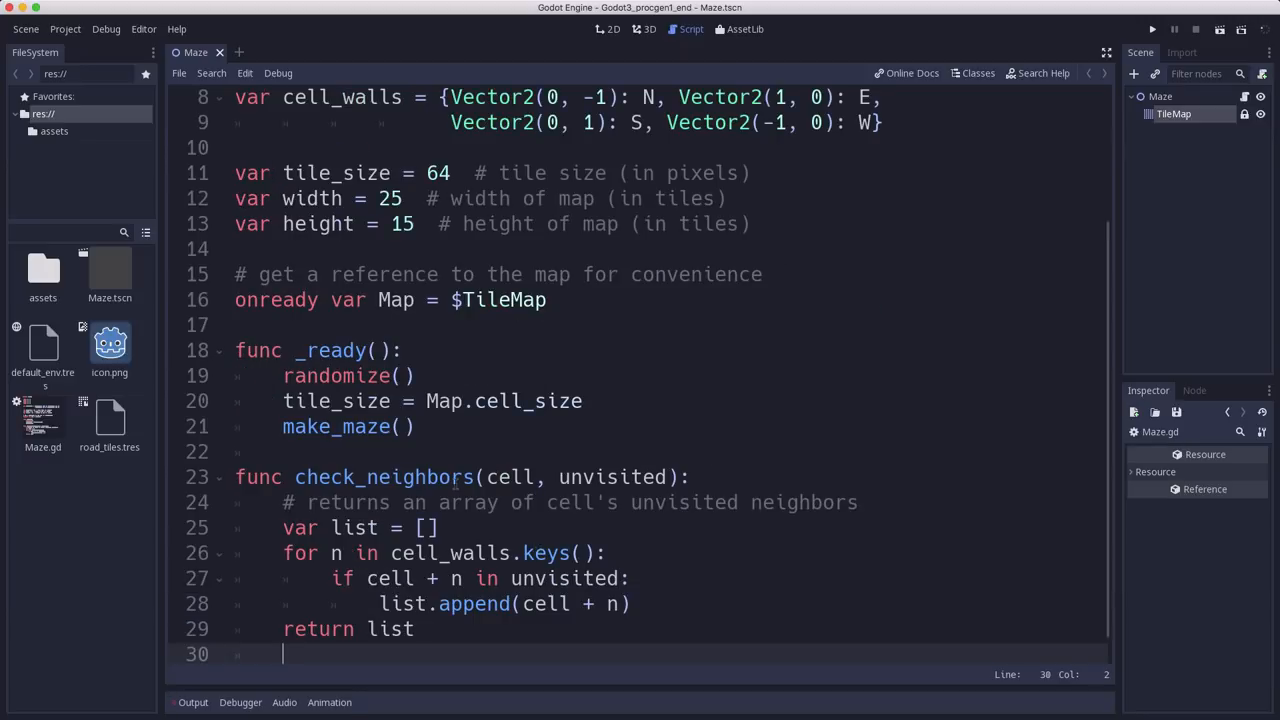
pyautogui.click(508, 476)
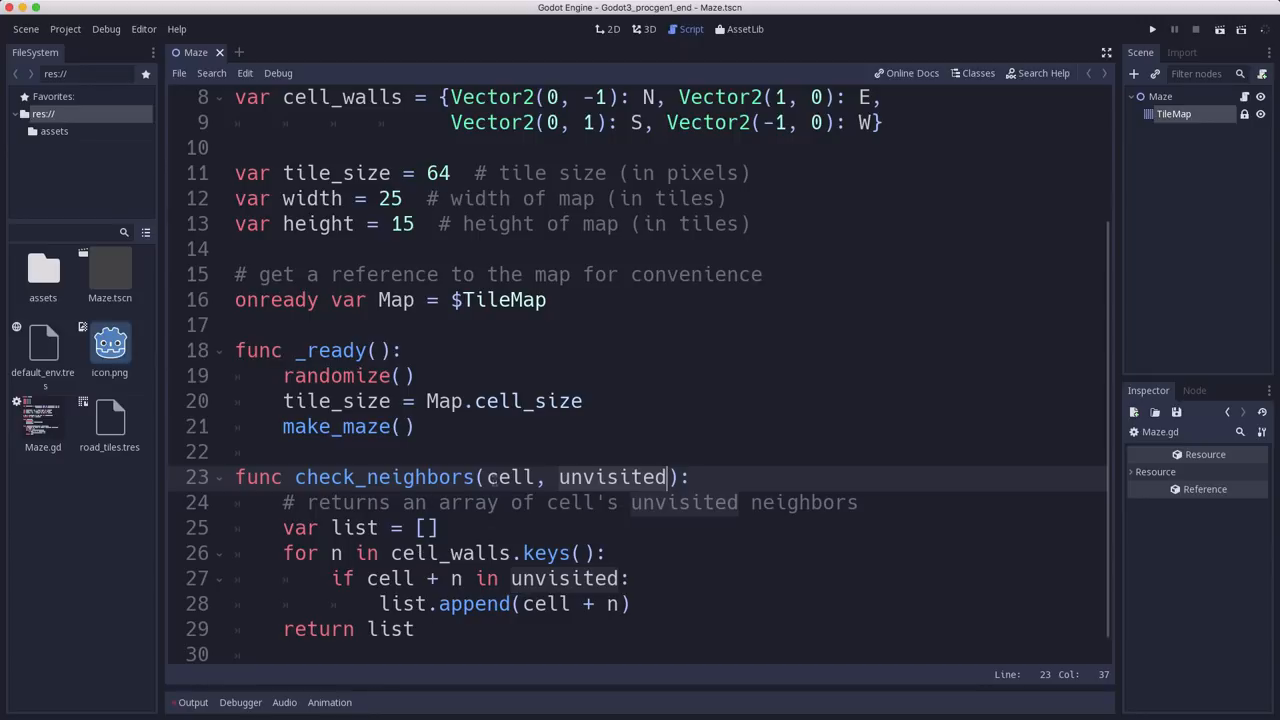
pyautogui.click(632, 476)
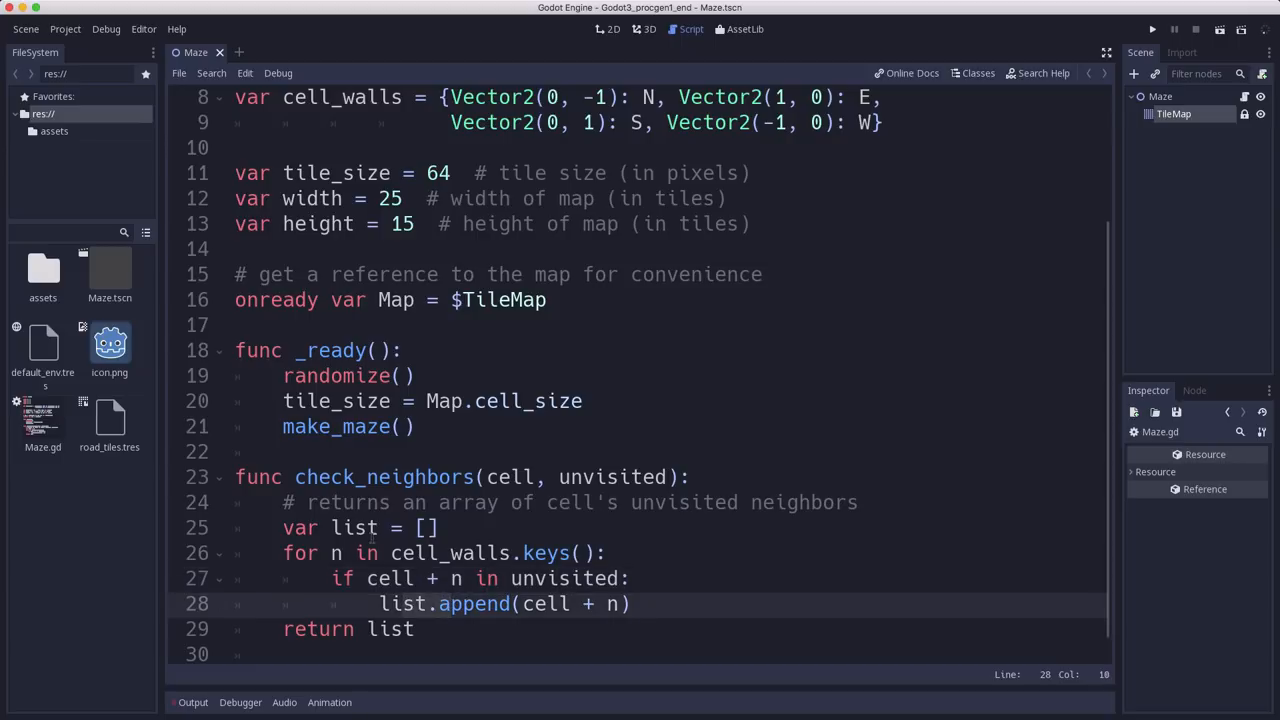
pyautogui.click(424, 628)
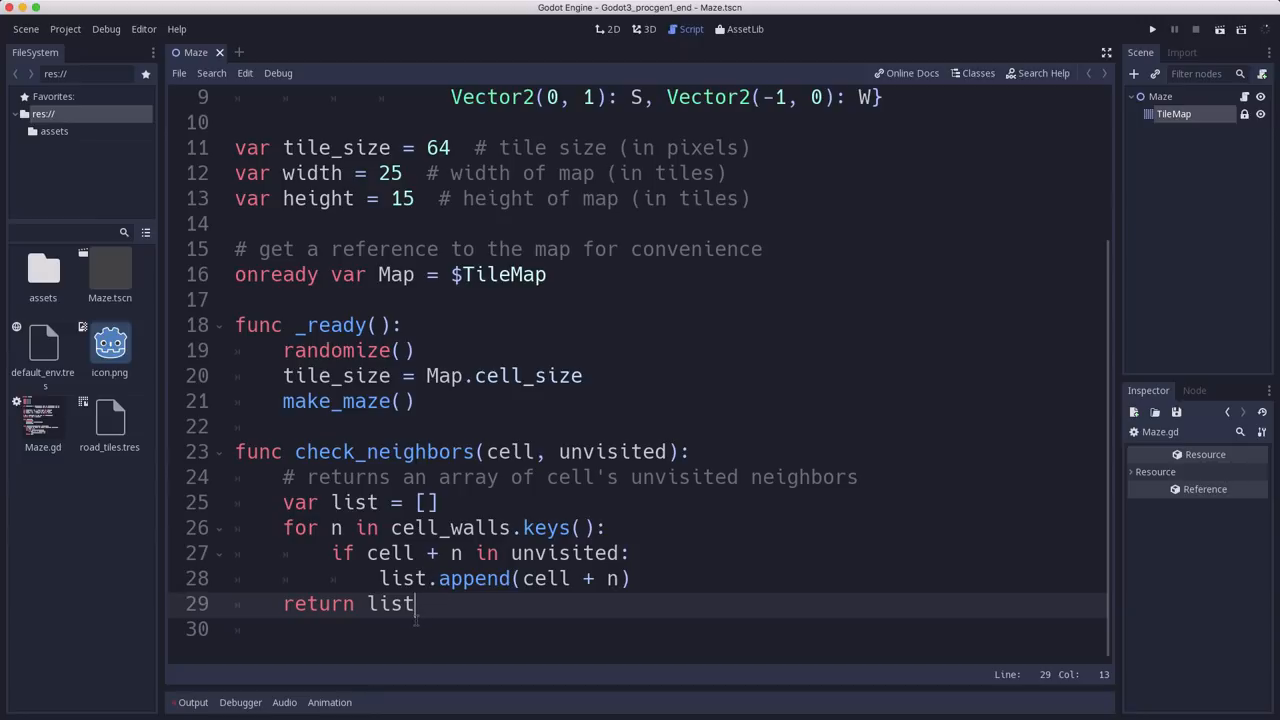
pyautogui.scroll(-3)
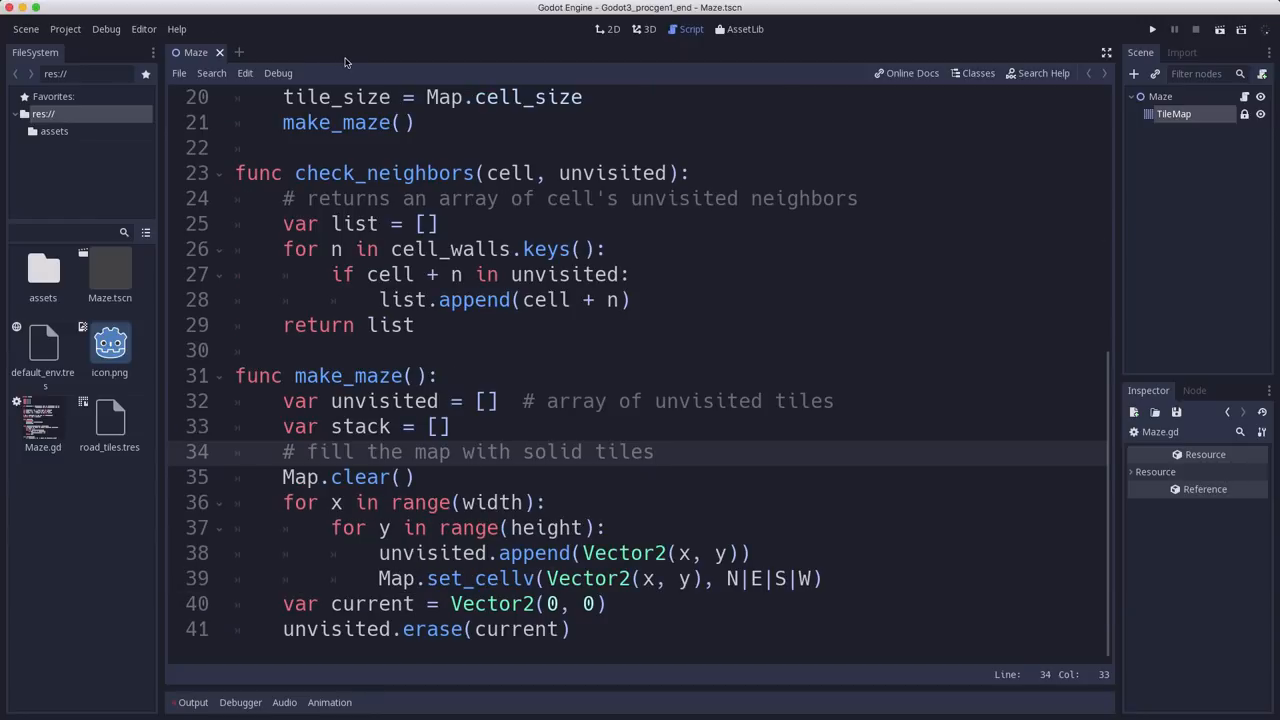
pyautogui.click(652, 452)
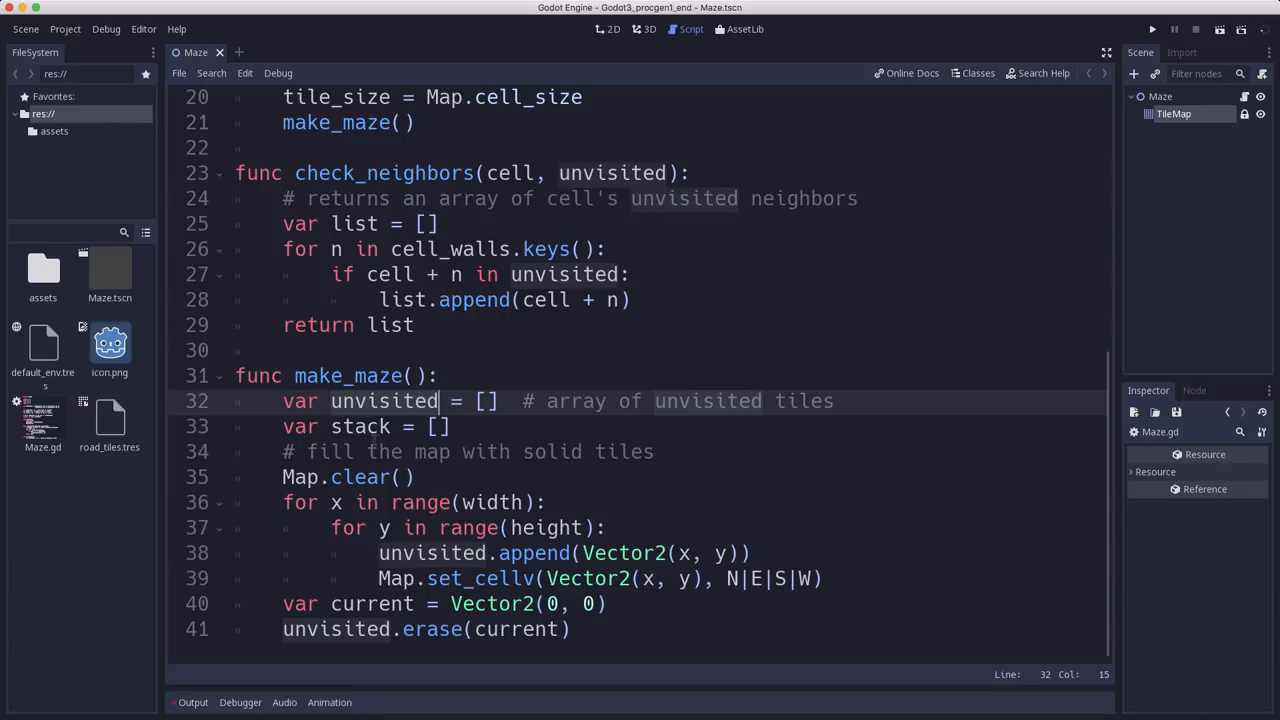
pyautogui.click(432, 426)
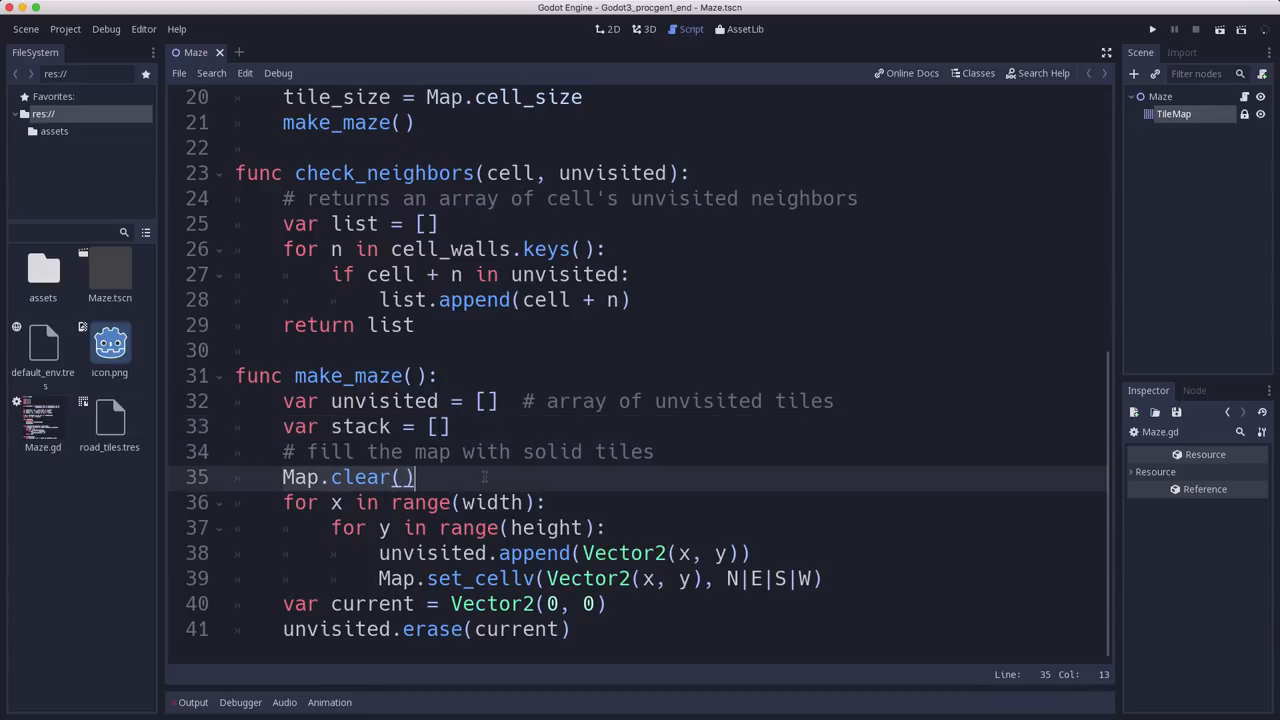
pyautogui.click(476, 502)
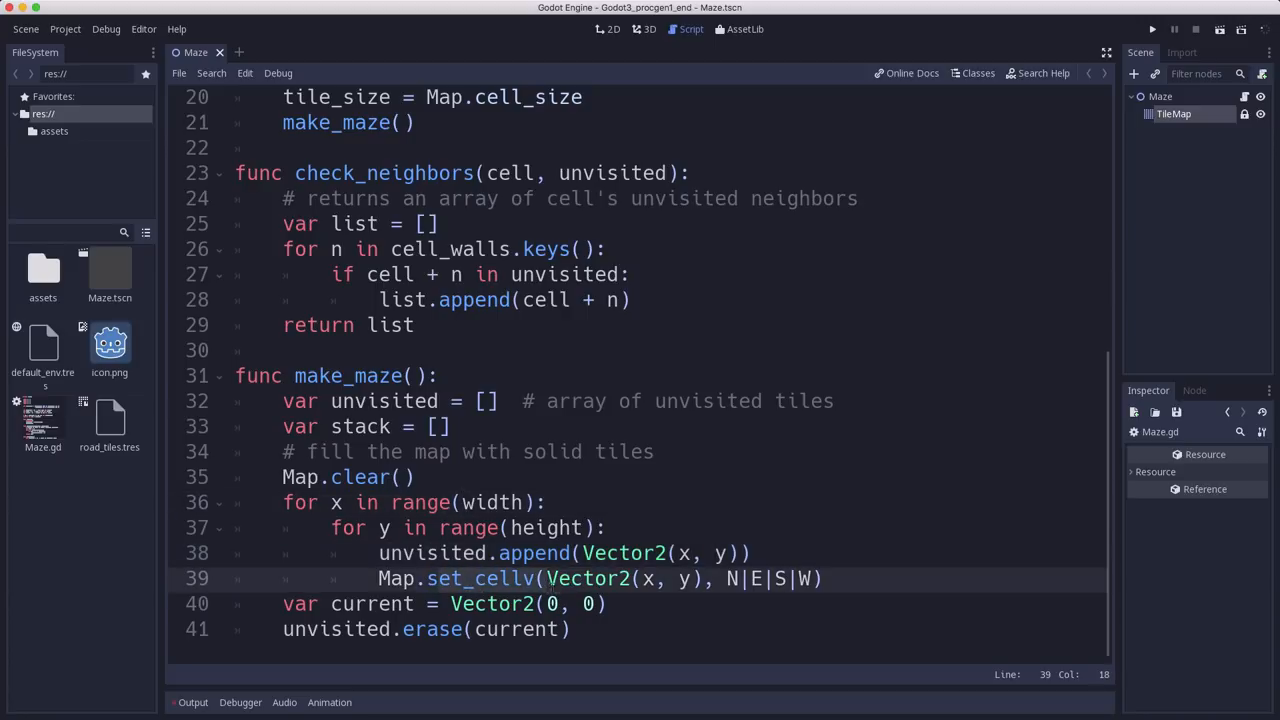
pyautogui.click(690, 578)
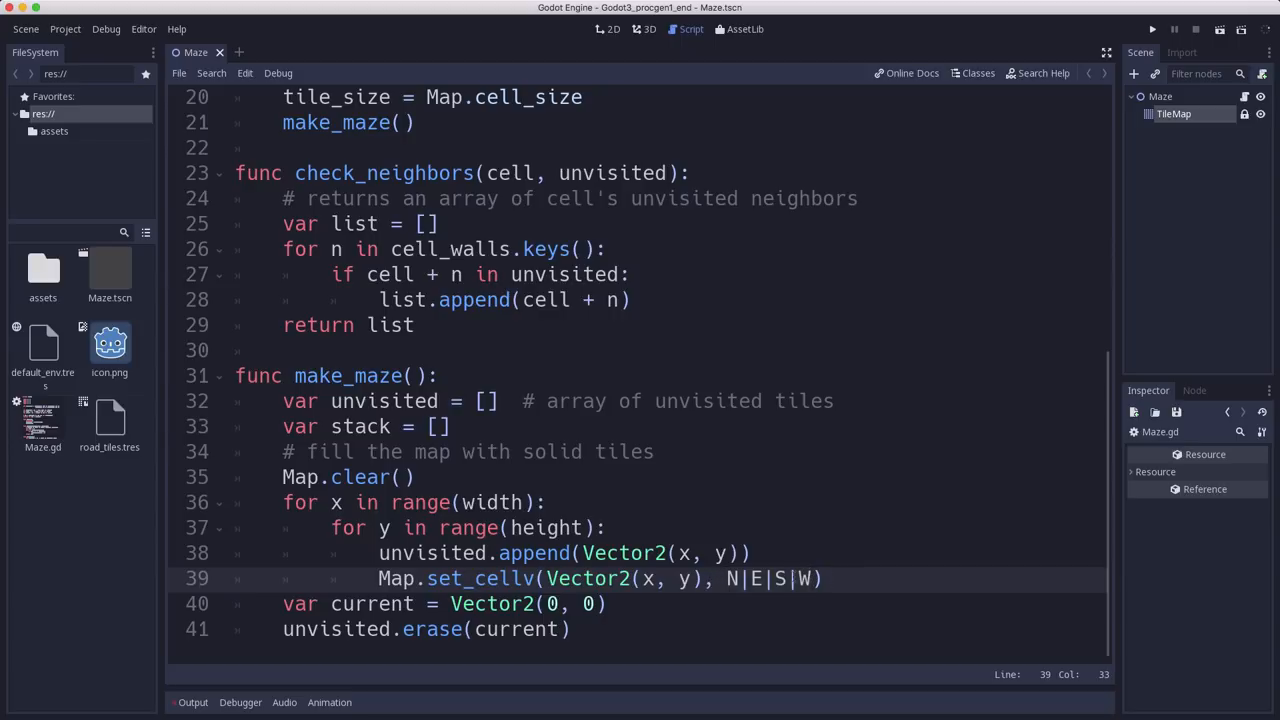
pyautogui.moveTo(660, 470)
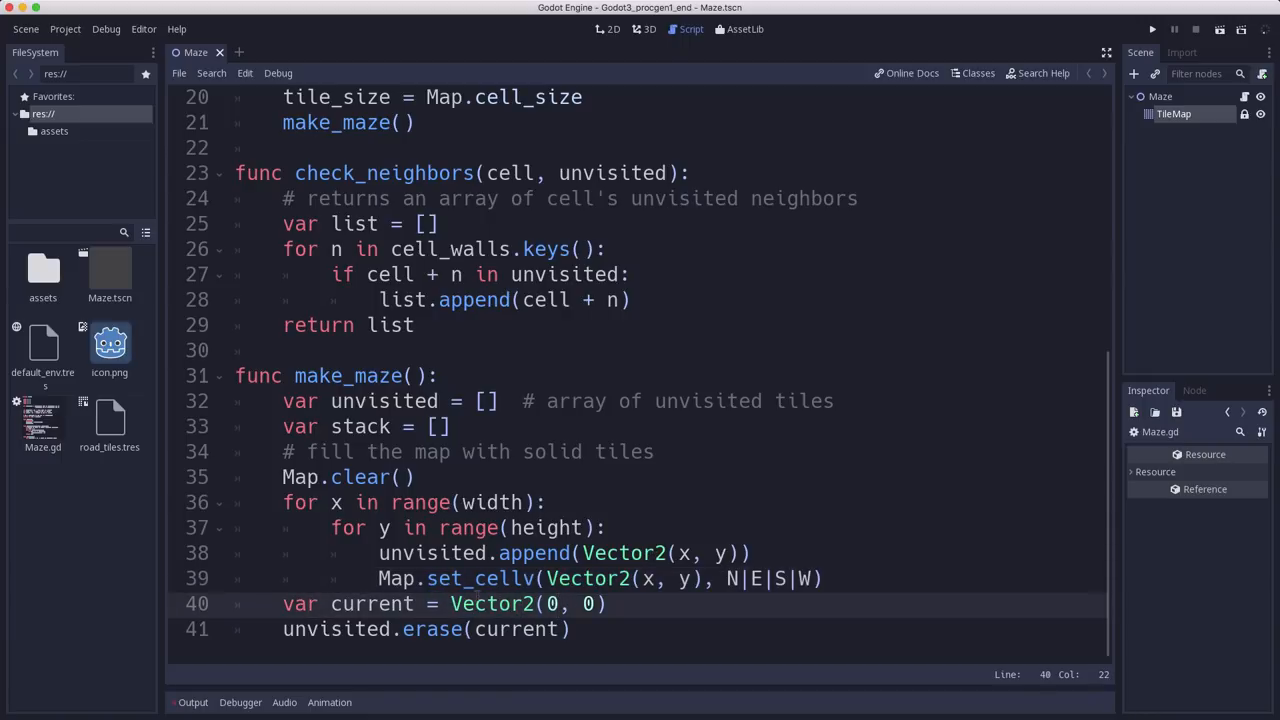
pyautogui.click(584, 604)
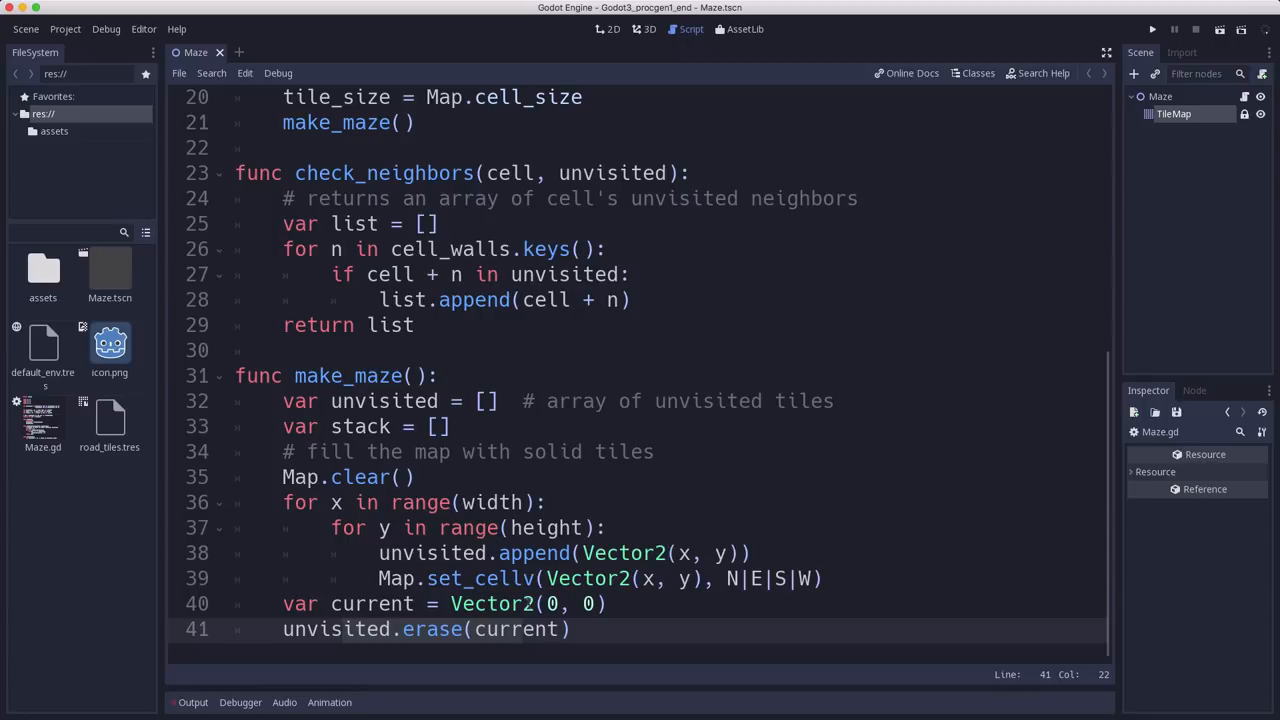
pyautogui.moveTo(864, 466)
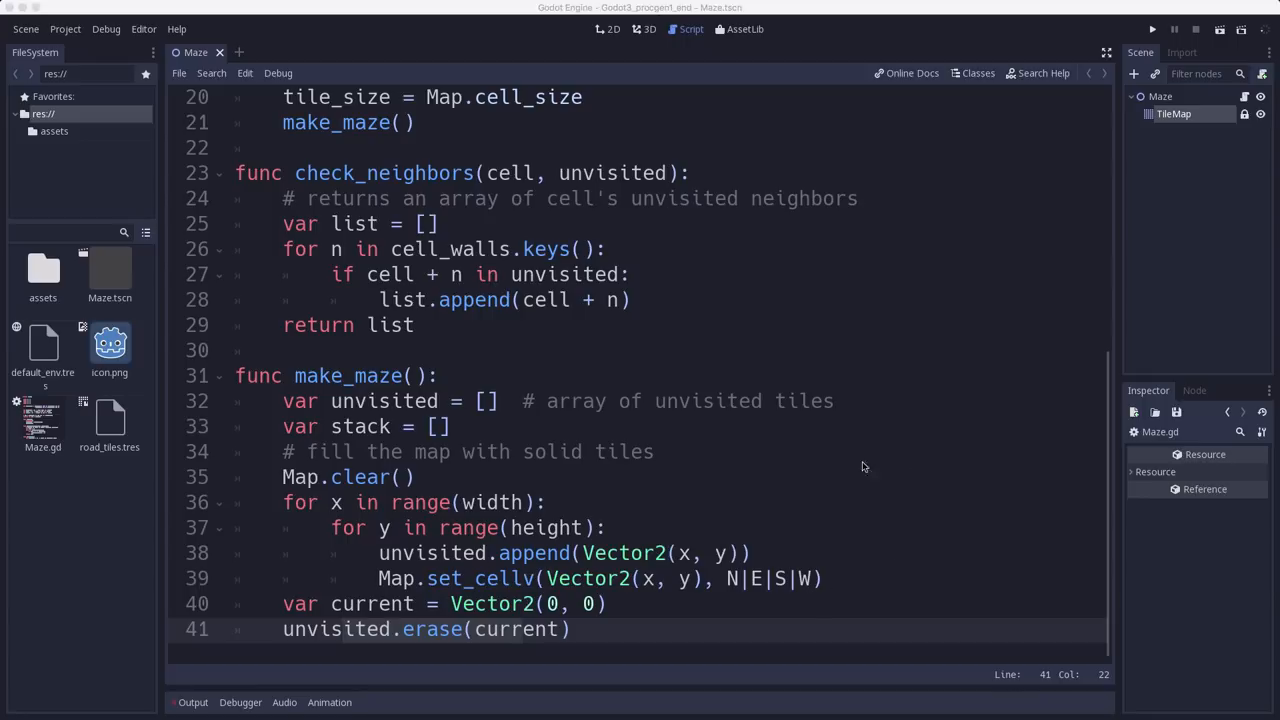
# Step: Add the while-unvisited backtracker loop using check_neighbors, set_cellv and stack.pop_back to make_maze()
pyautogui.click(740, 578)
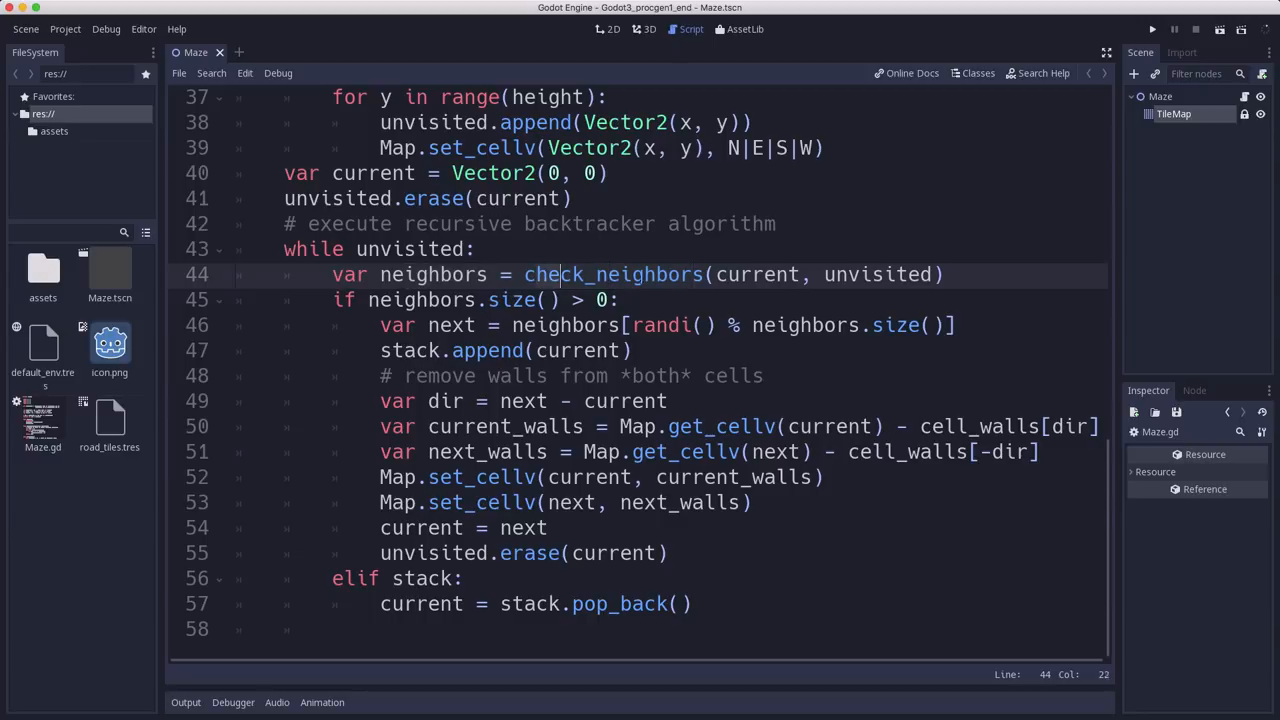
pyautogui.click(680, 274)
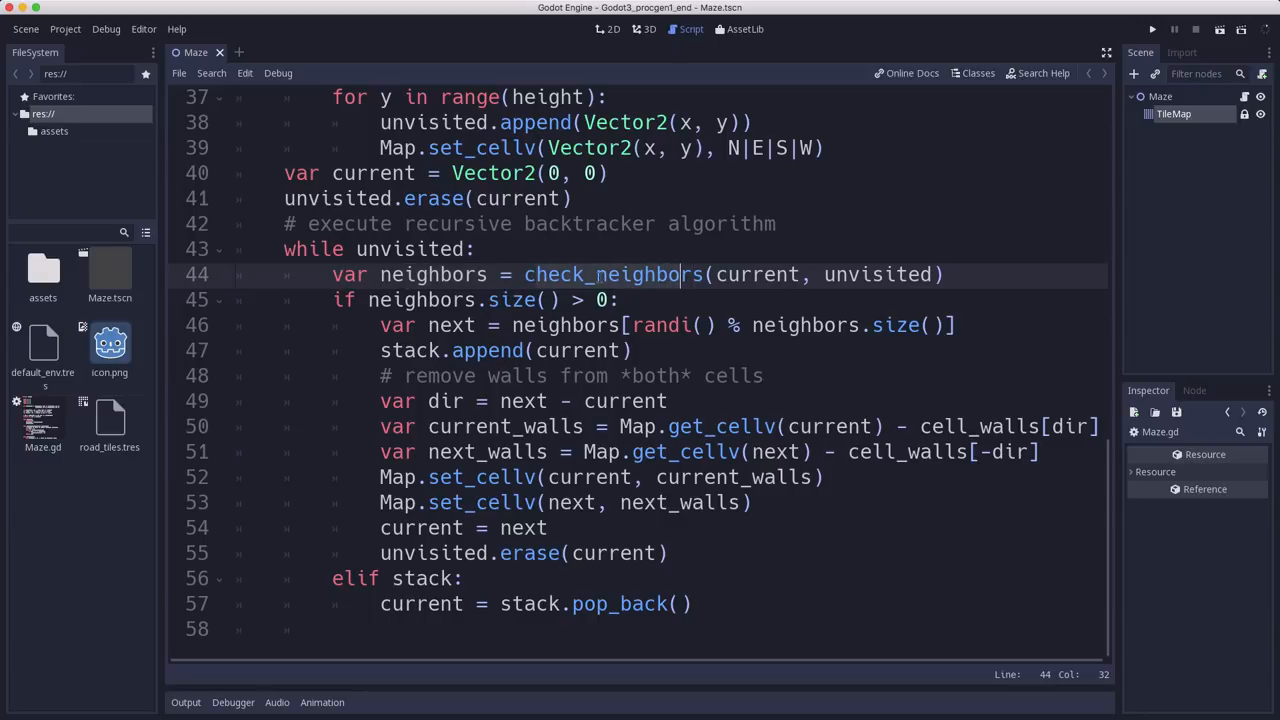
pyautogui.click(576, 300)
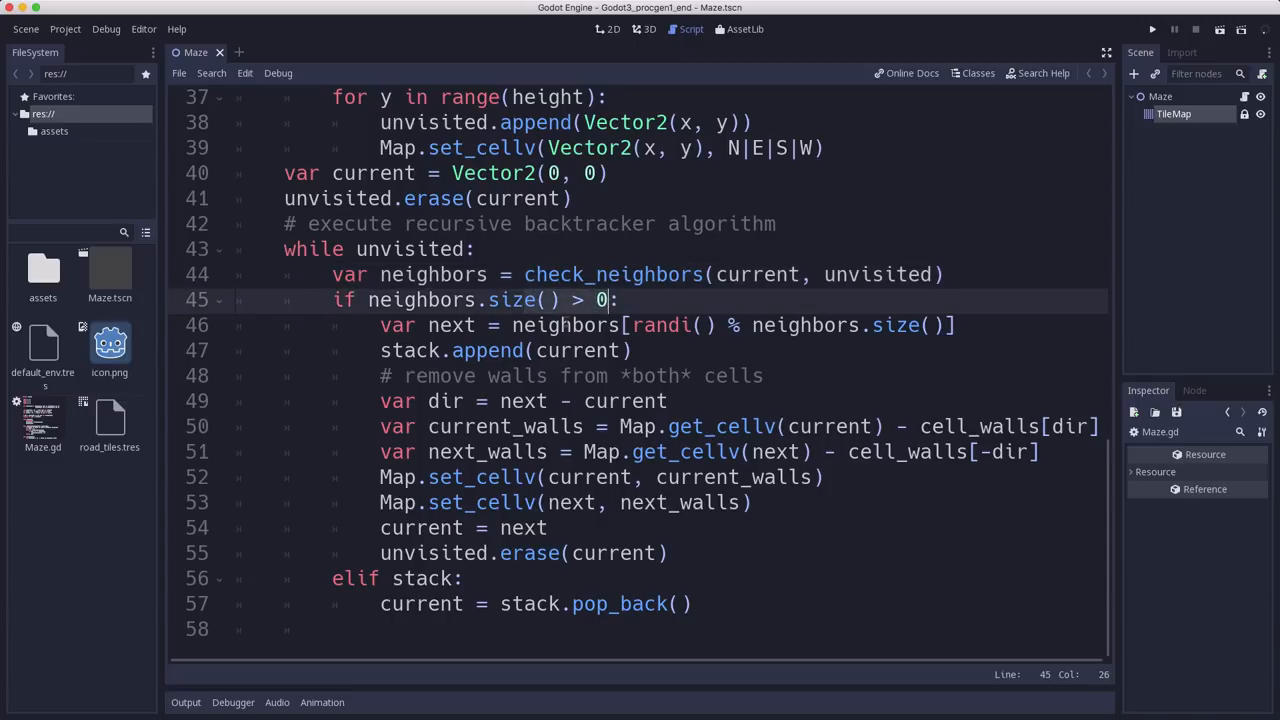
pyautogui.click(700, 324)
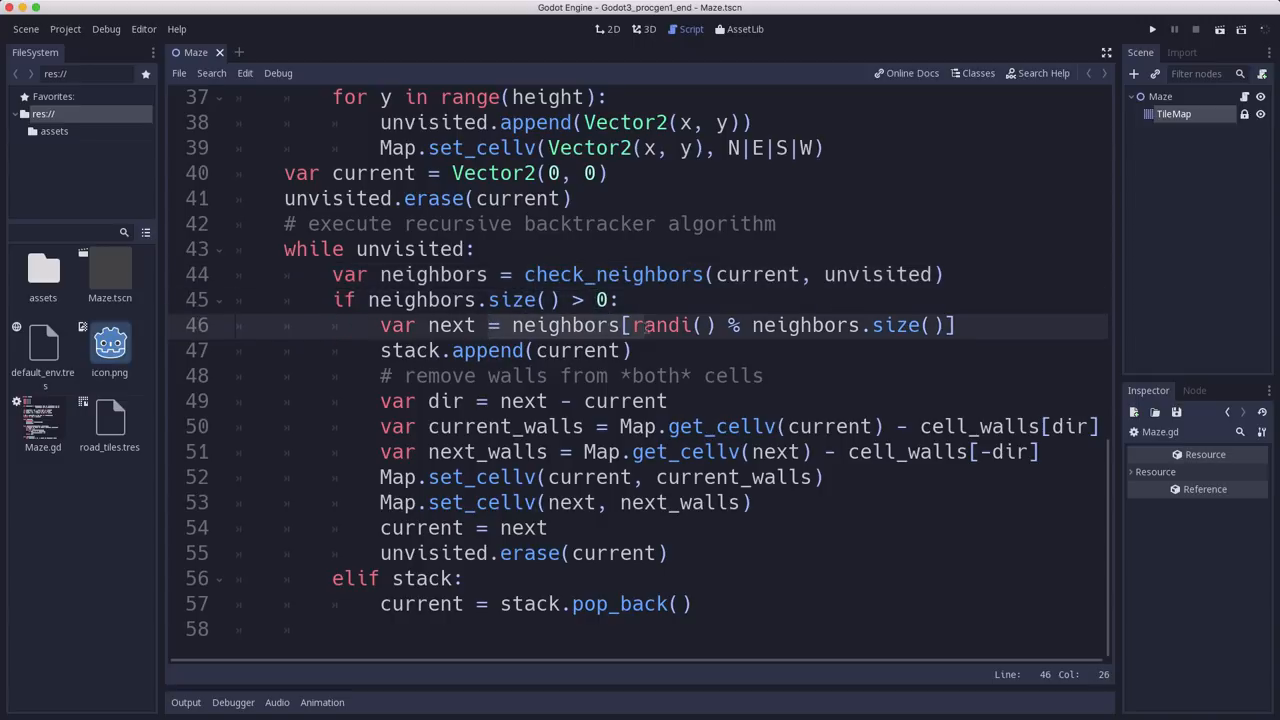
pyautogui.click(588, 350)
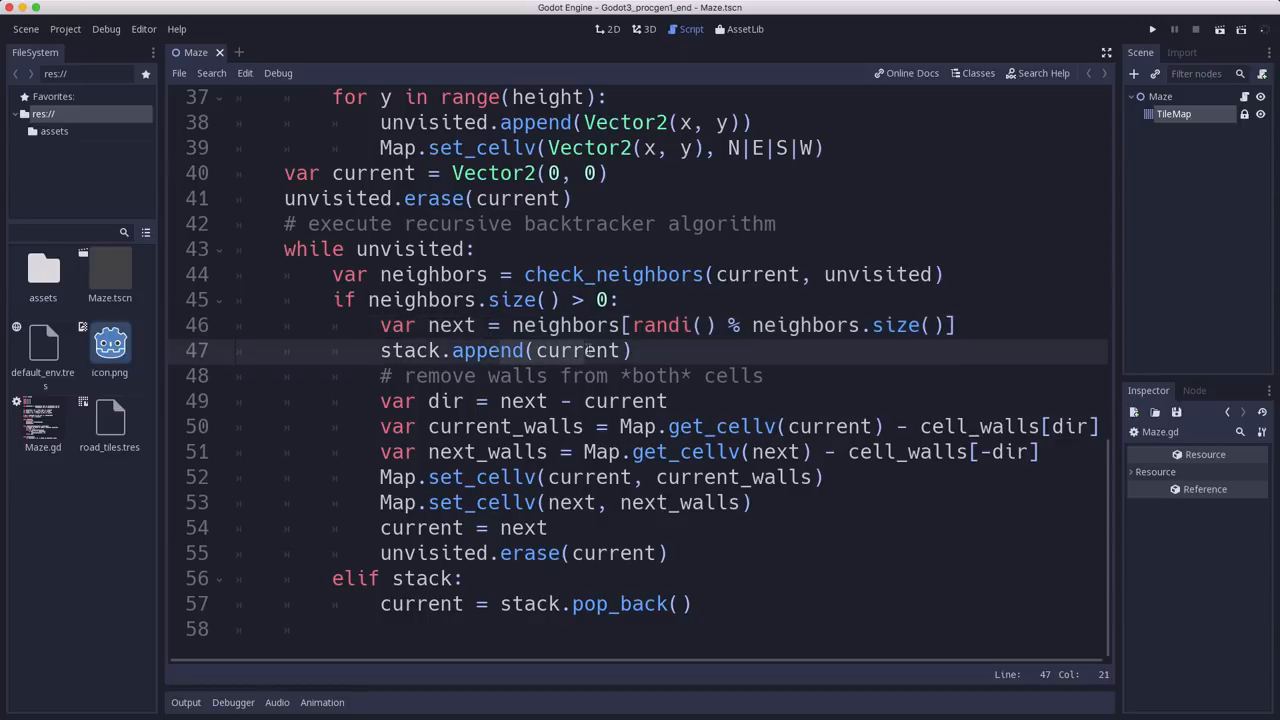
pyautogui.click(510, 452)
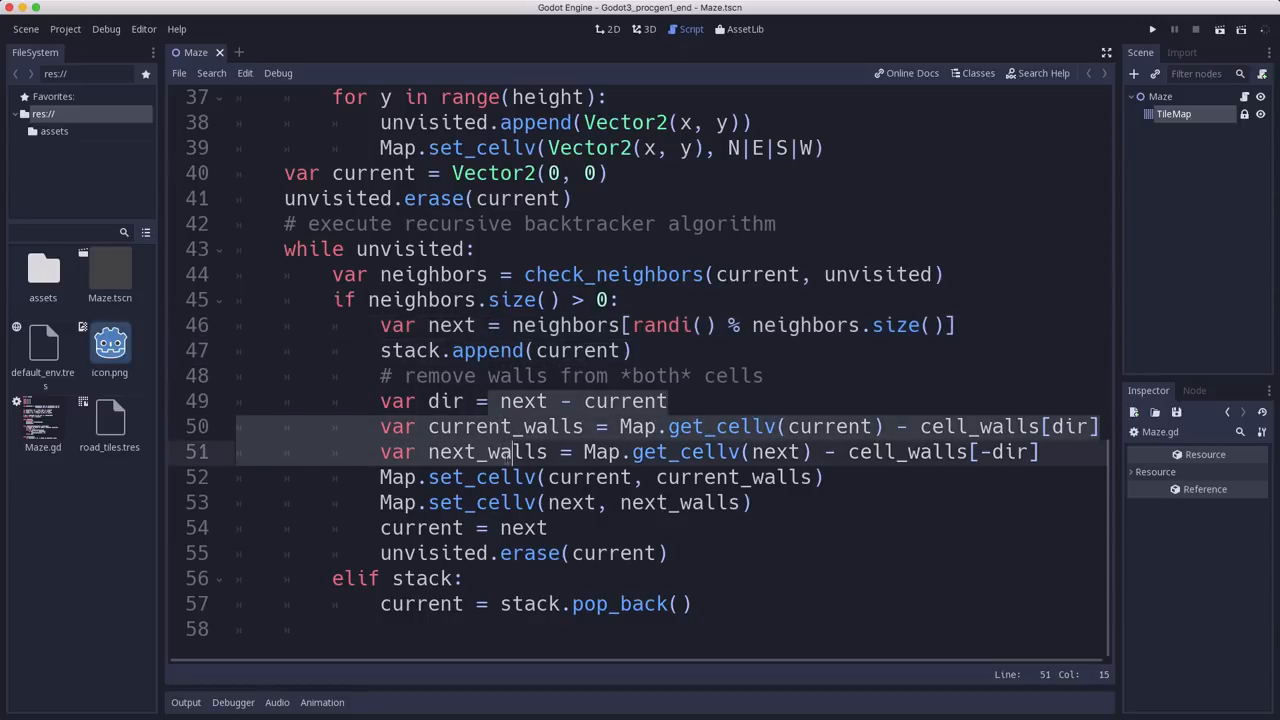
pyautogui.click(488, 400)
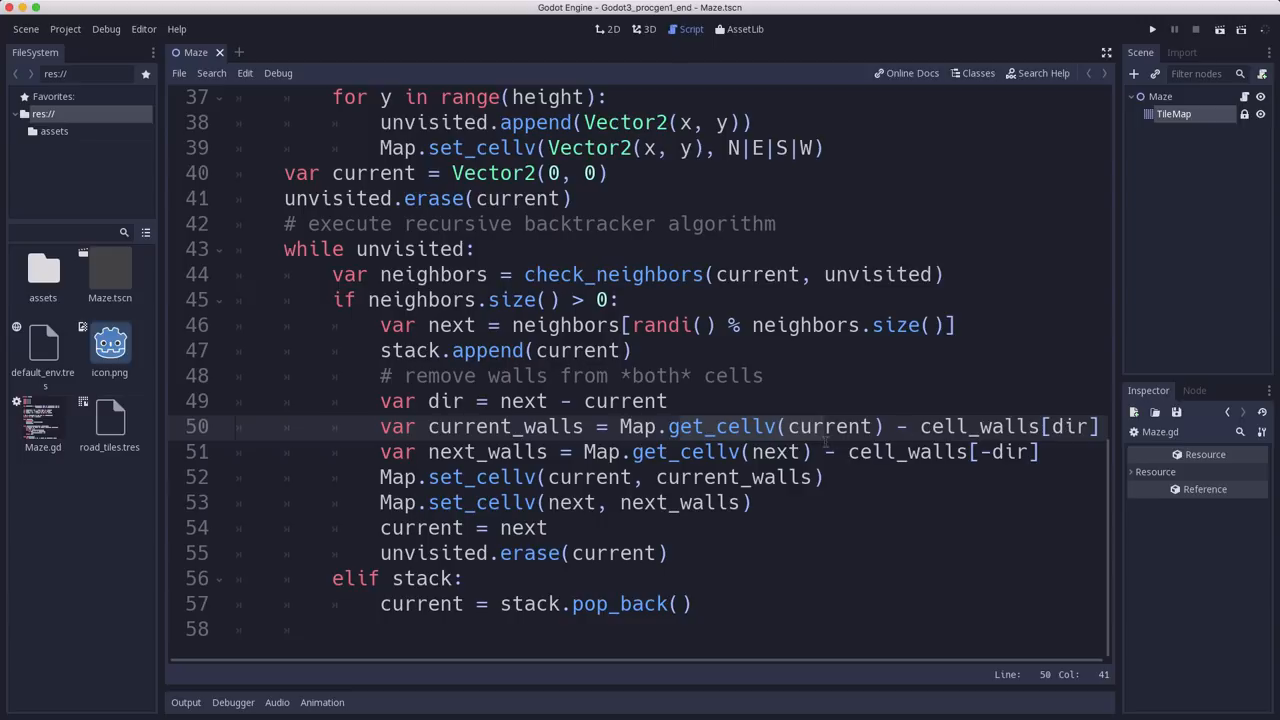
pyautogui.click(730, 426)
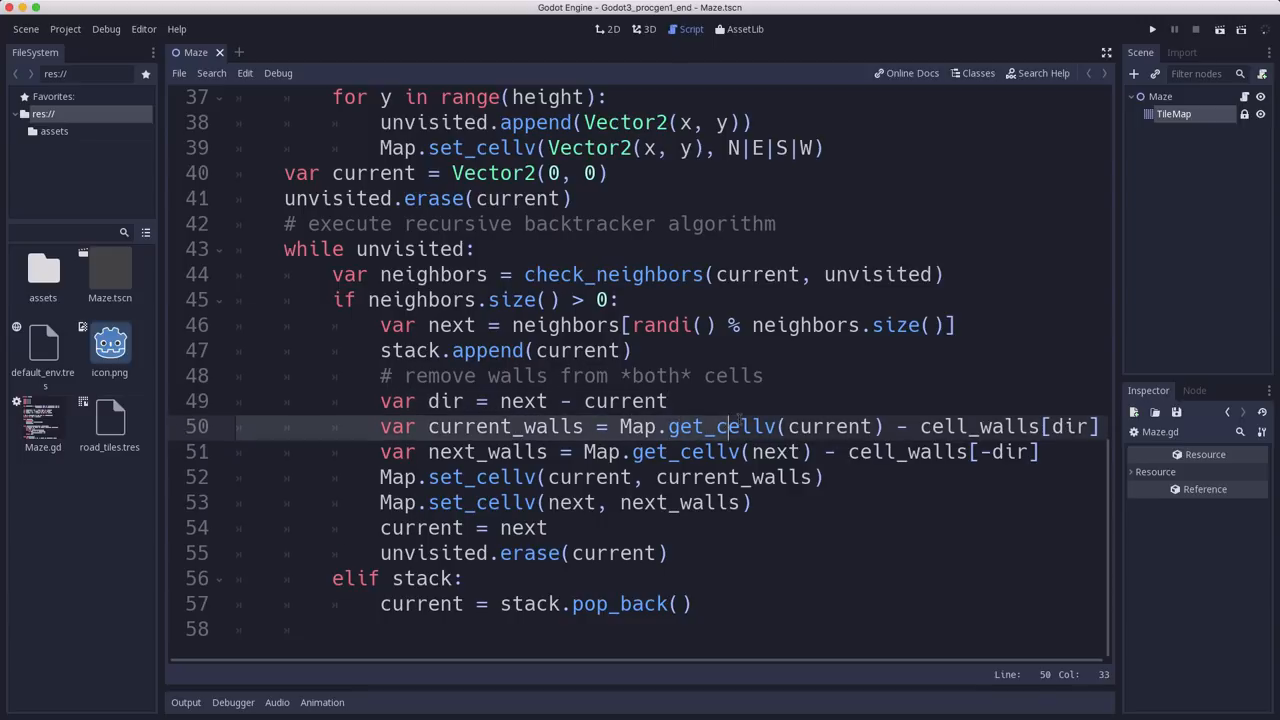
pyautogui.click(836, 426)
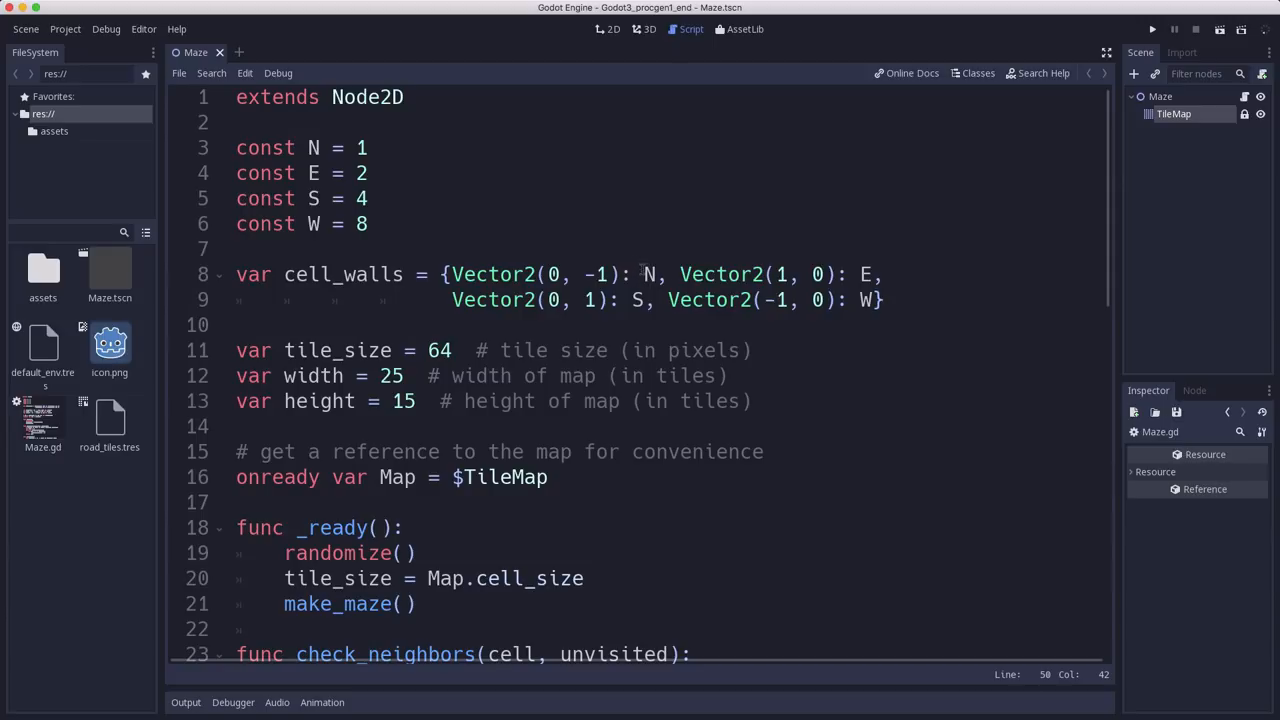
pyautogui.scroll(-3)
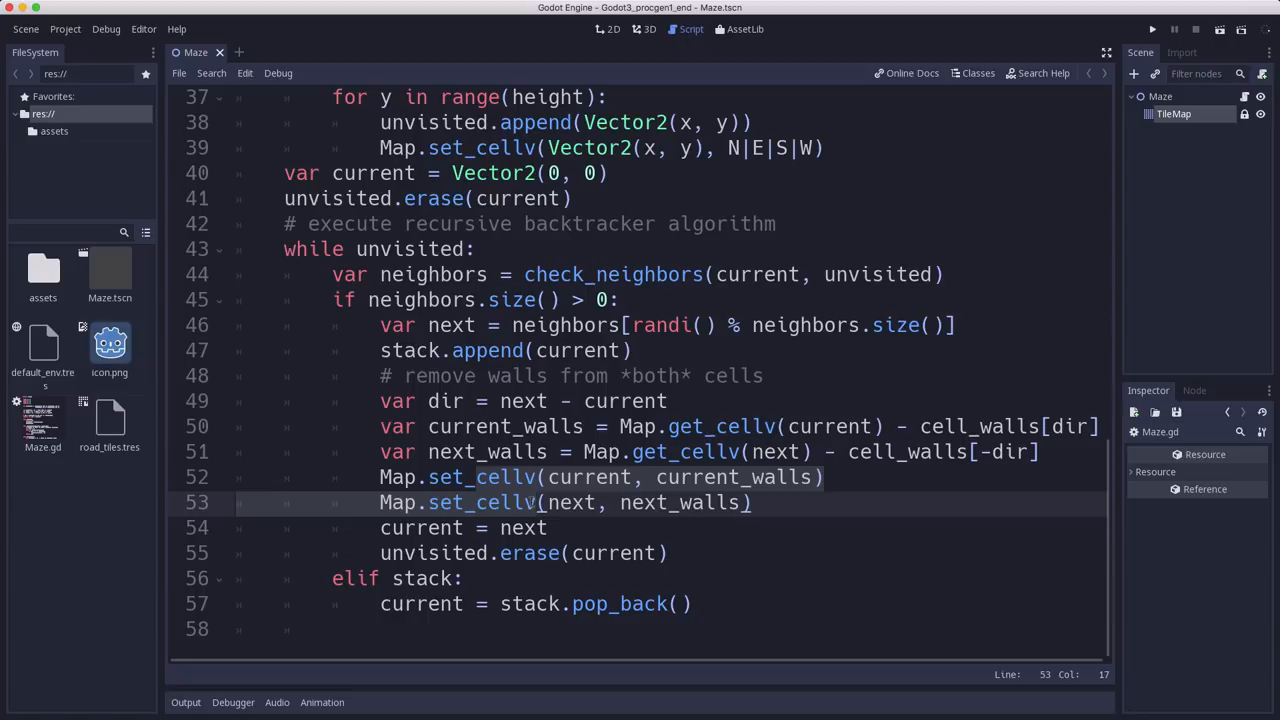
pyautogui.click(560, 426)
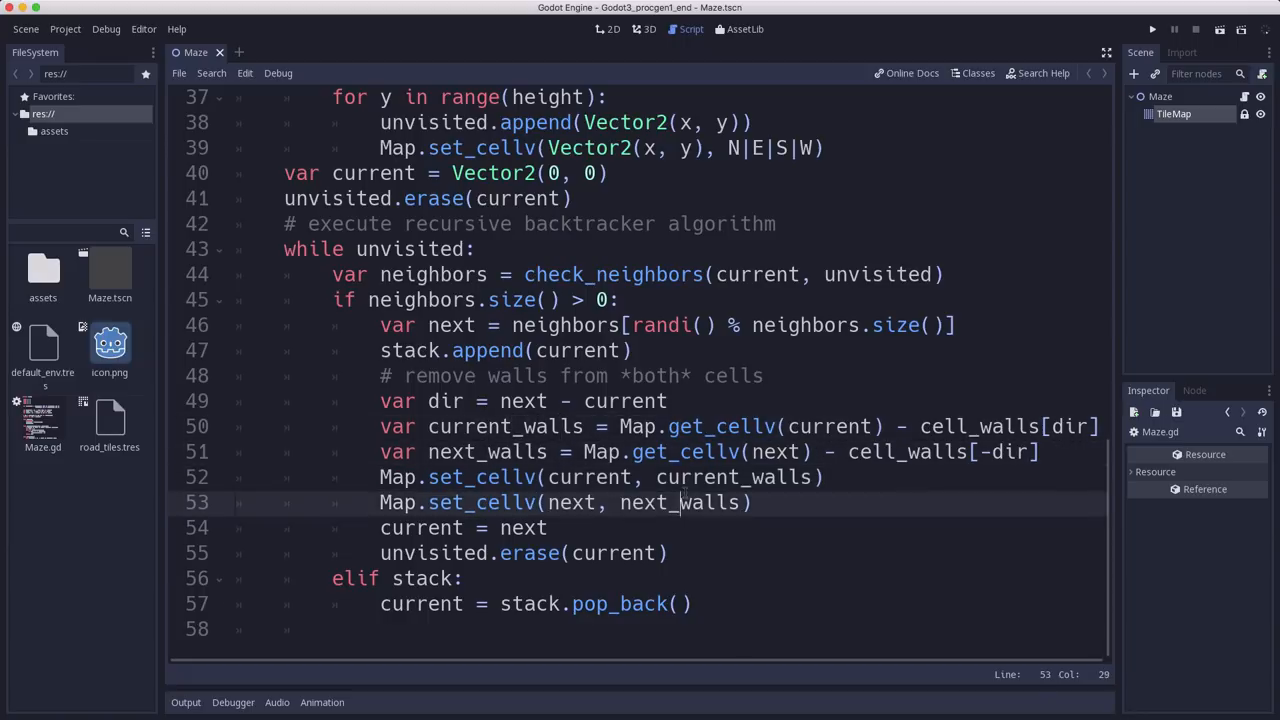
pyautogui.click(740, 476)
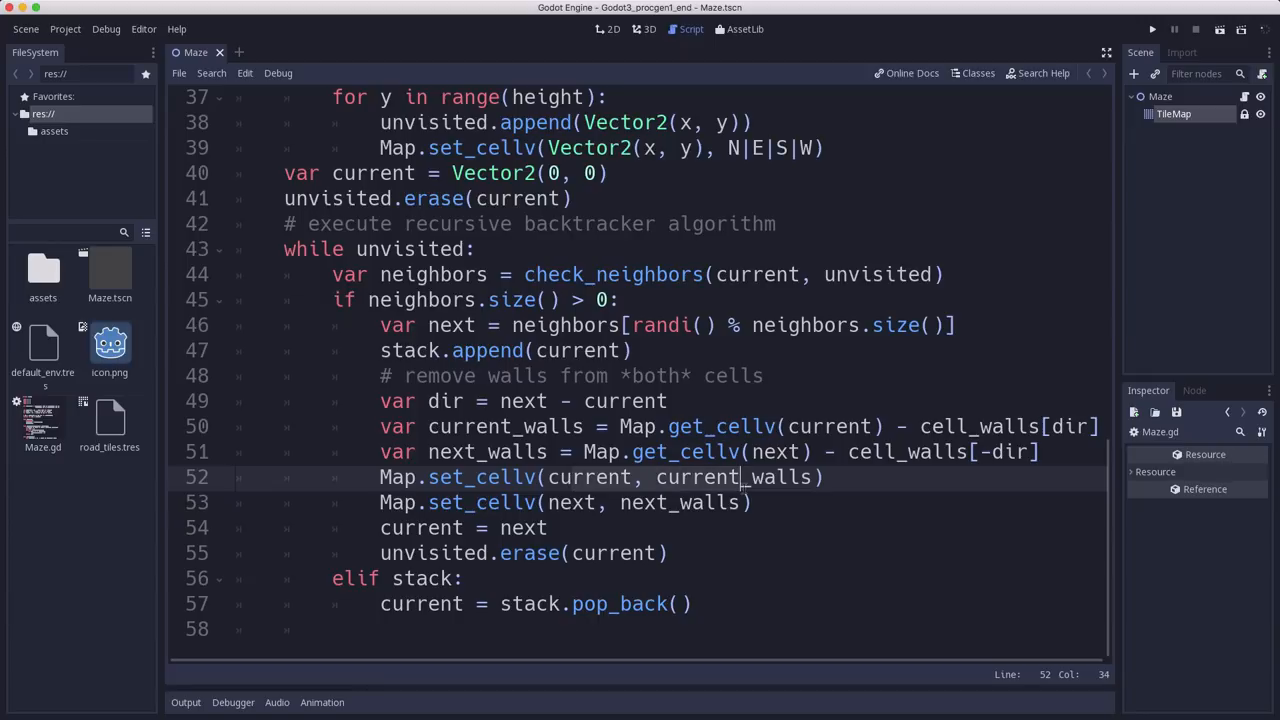
pyautogui.click(692, 502)
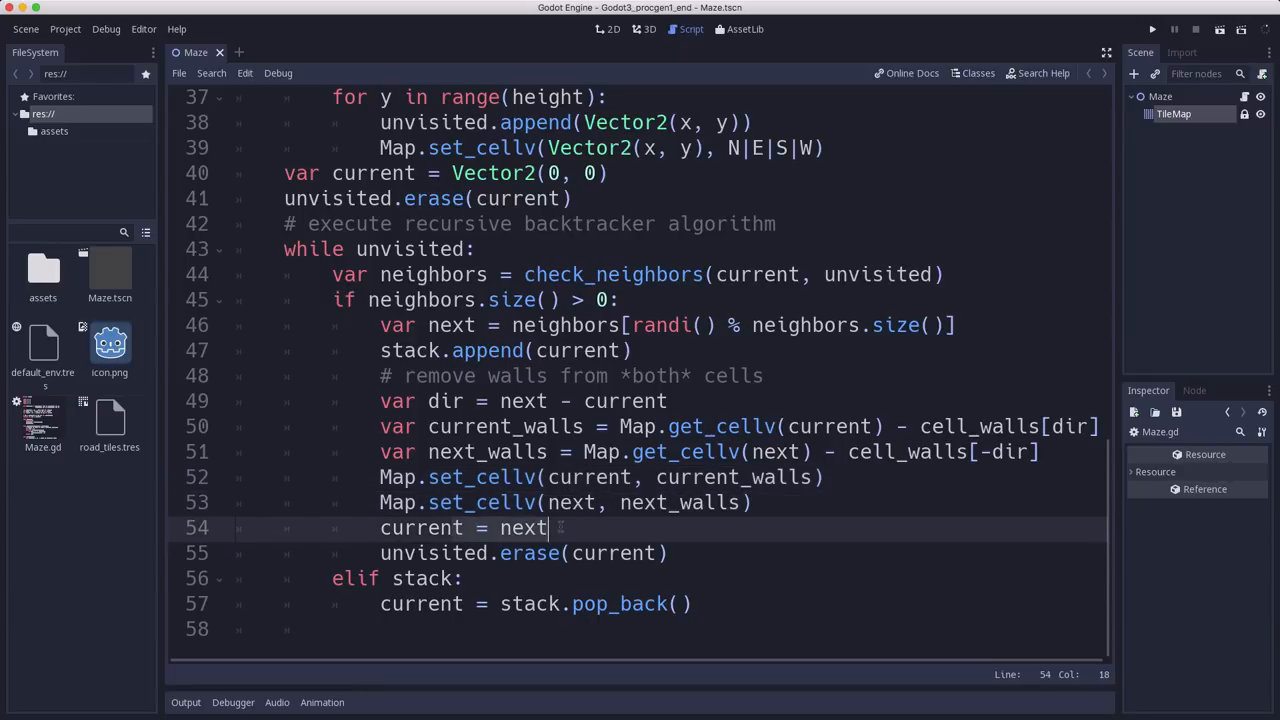
pyautogui.click(608, 552)
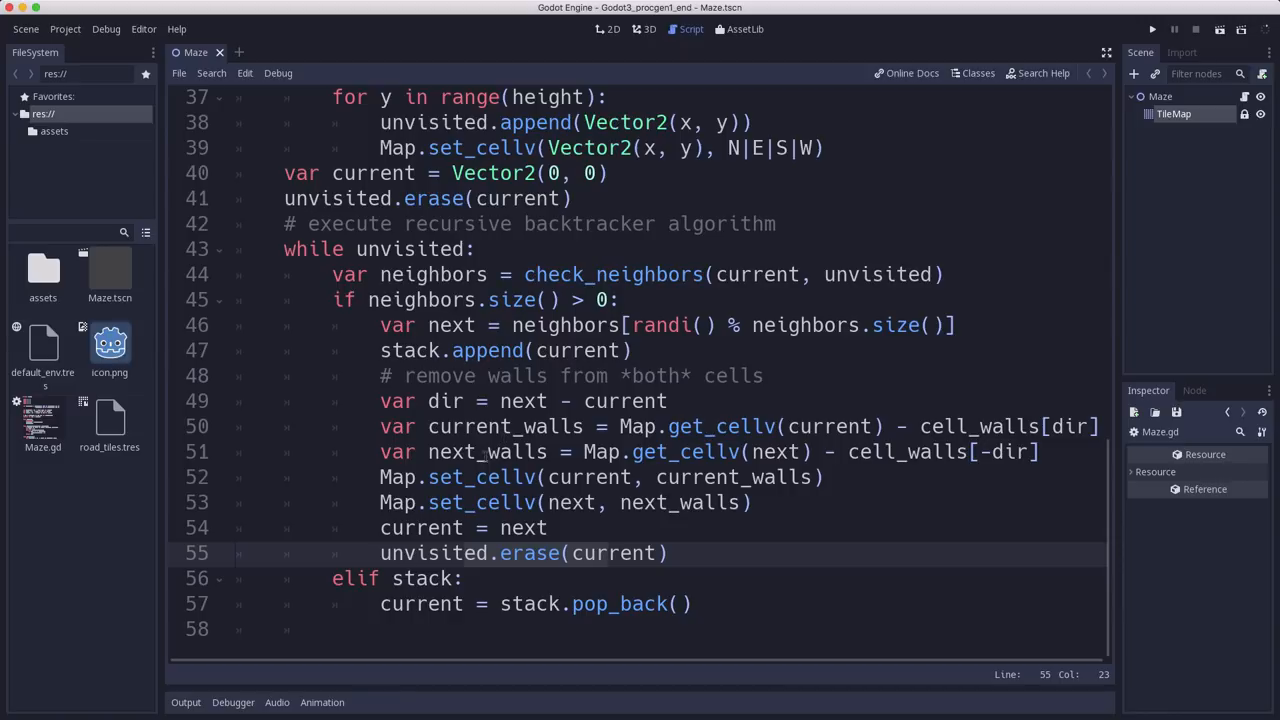
pyautogui.click(558, 300)
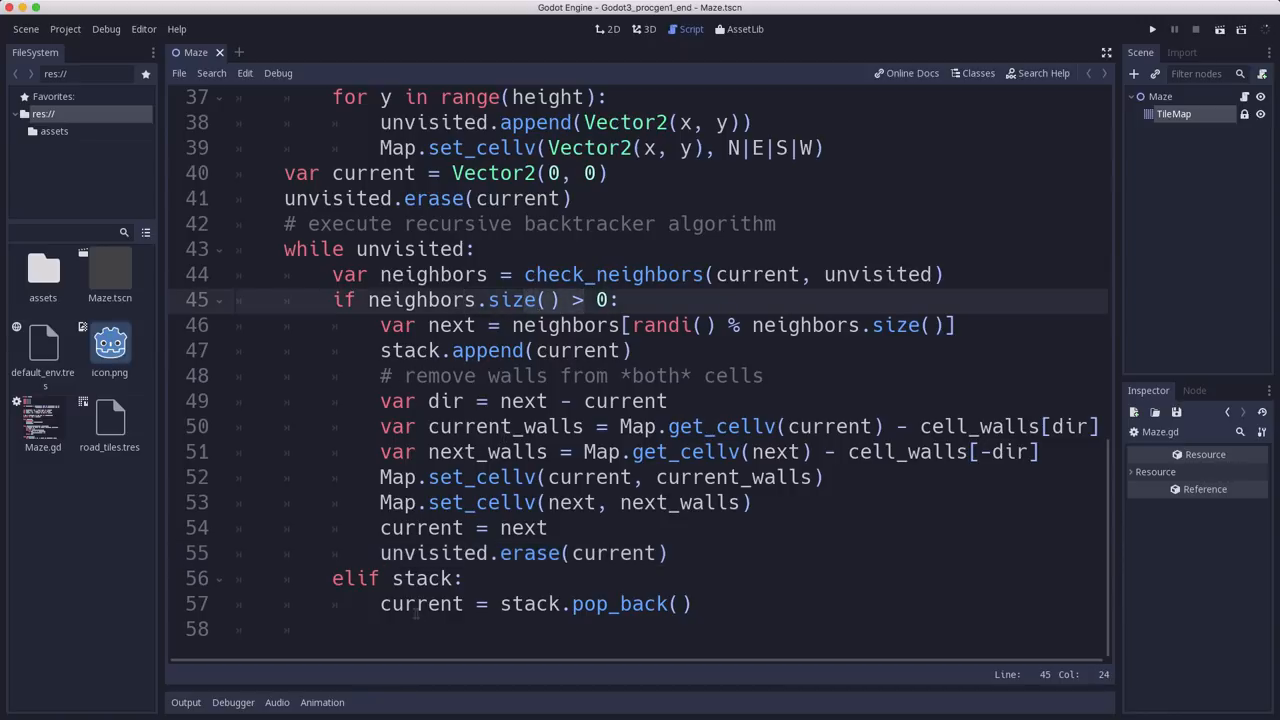
pyautogui.click(614, 604)
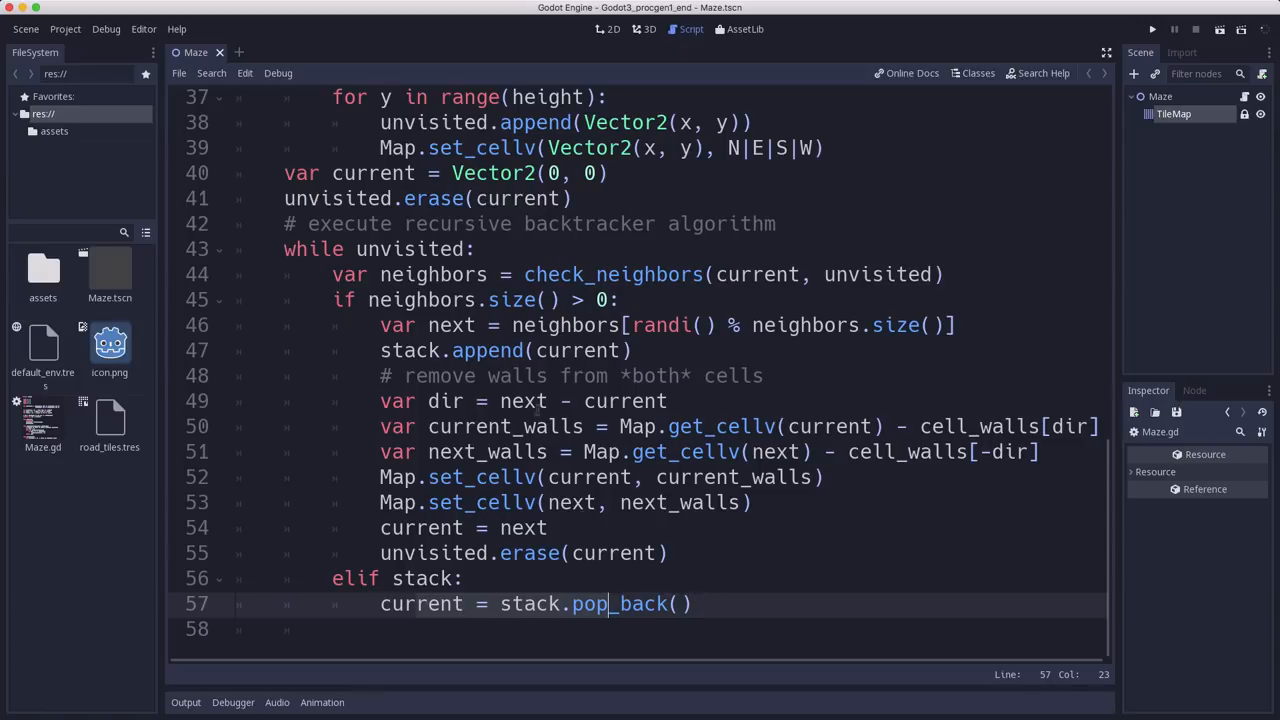
pyautogui.moveTo(1048, 164)
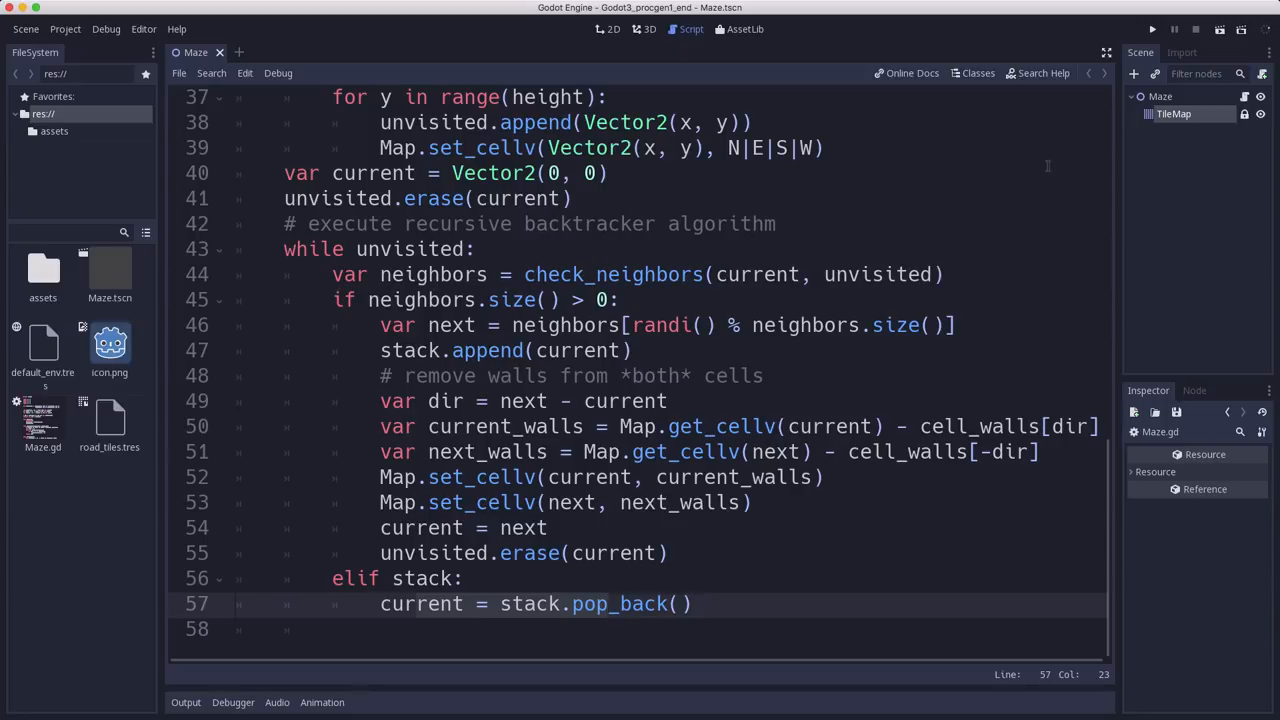
pyautogui.click(1152, 30)
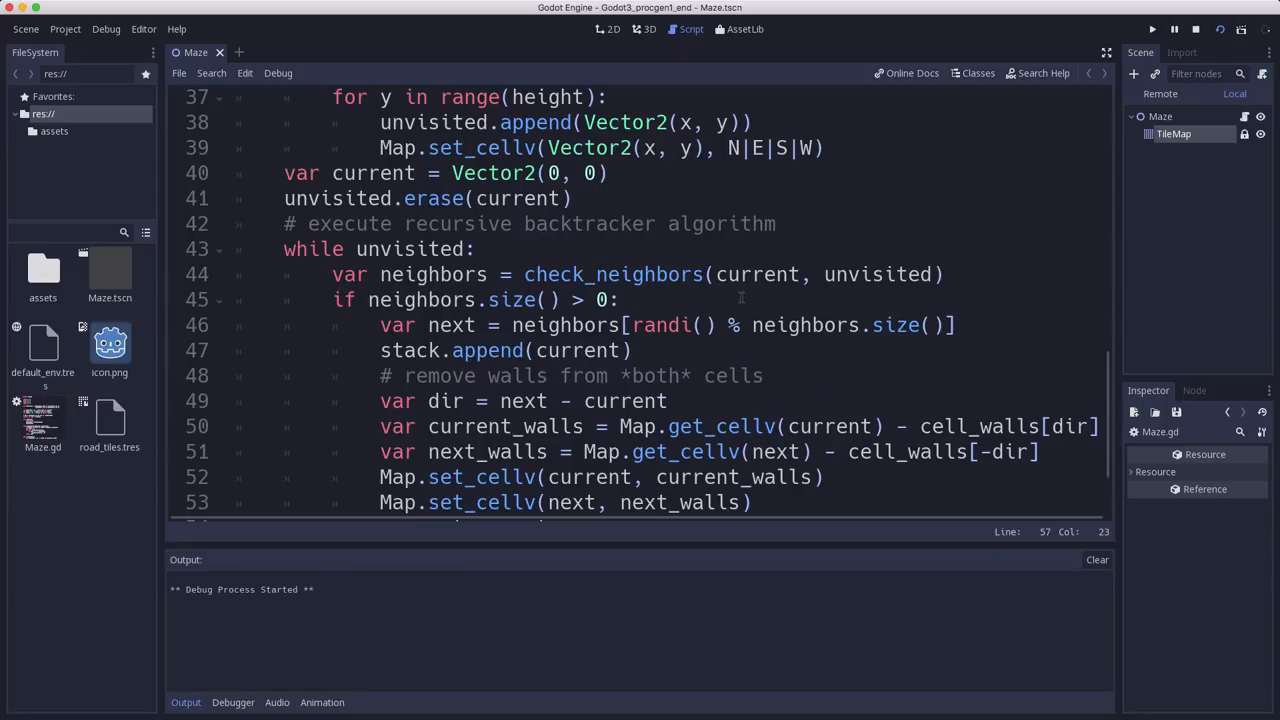
pyautogui.click(1152, 30)
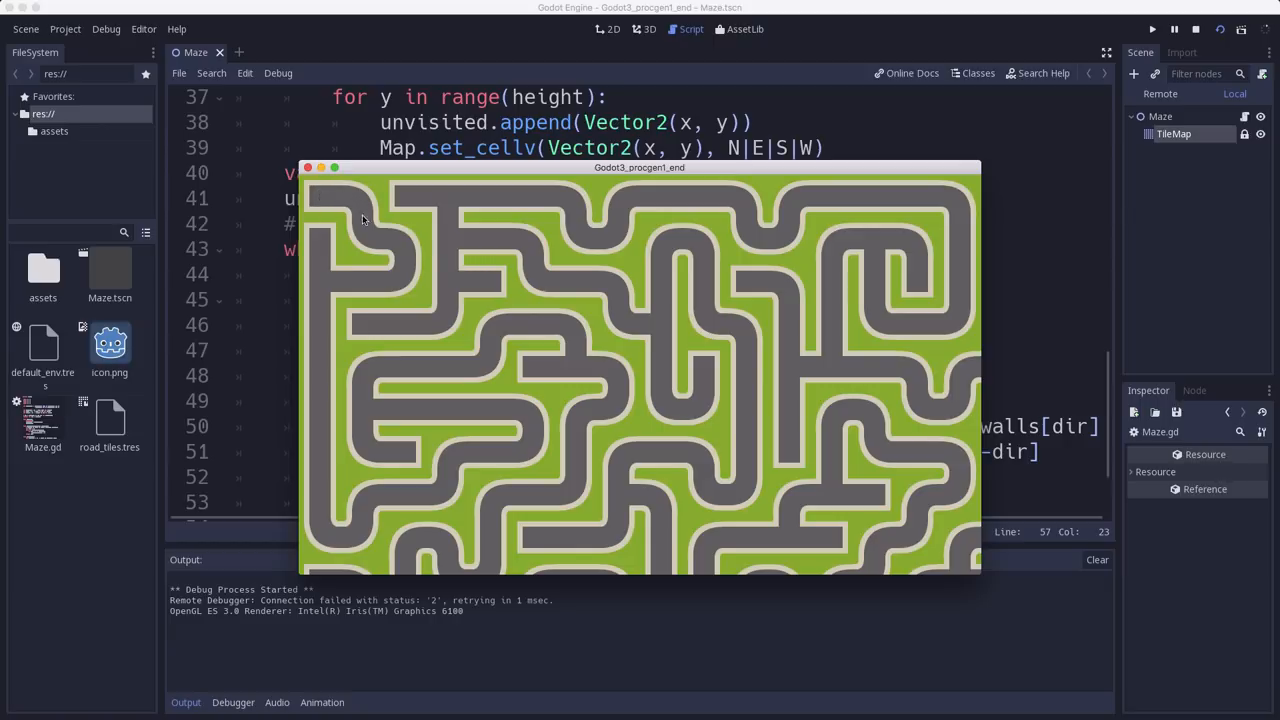
pyautogui.moveTo(478, 420)
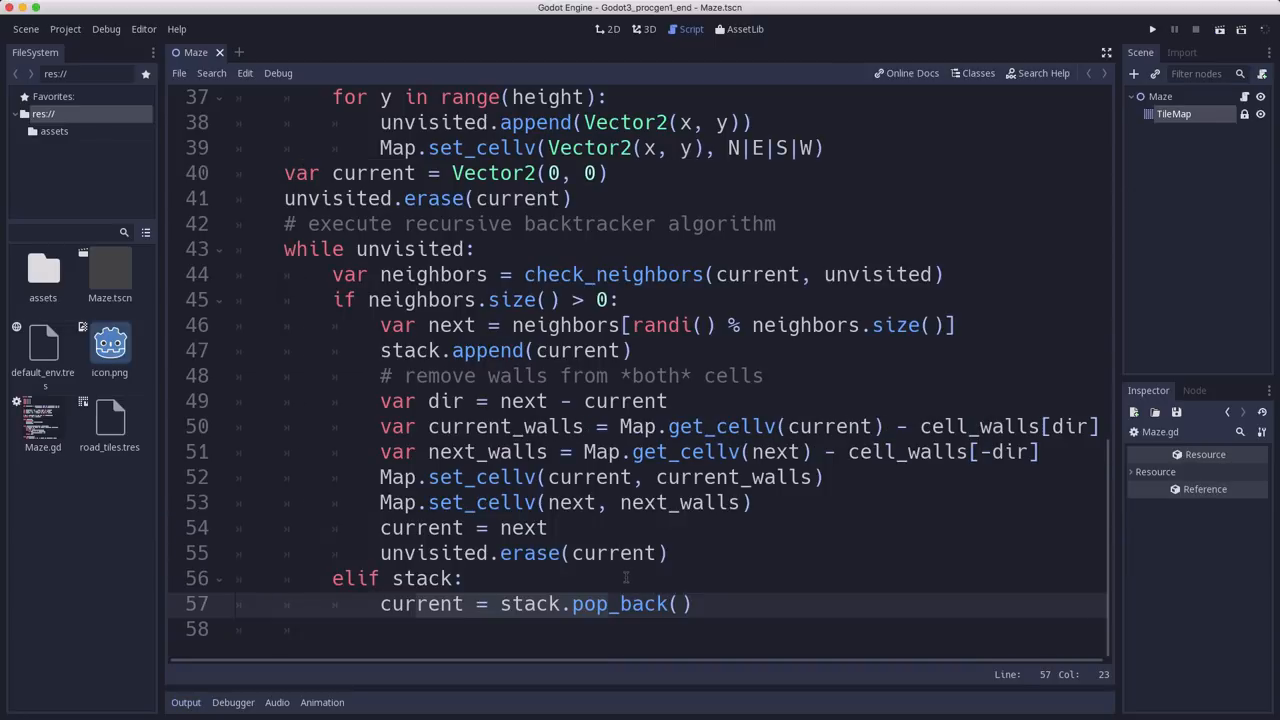
# Step: End the while loop with yield(get_tree(), 'idle_frame') so each step waits one frame
pyautogui.click(512, 324)
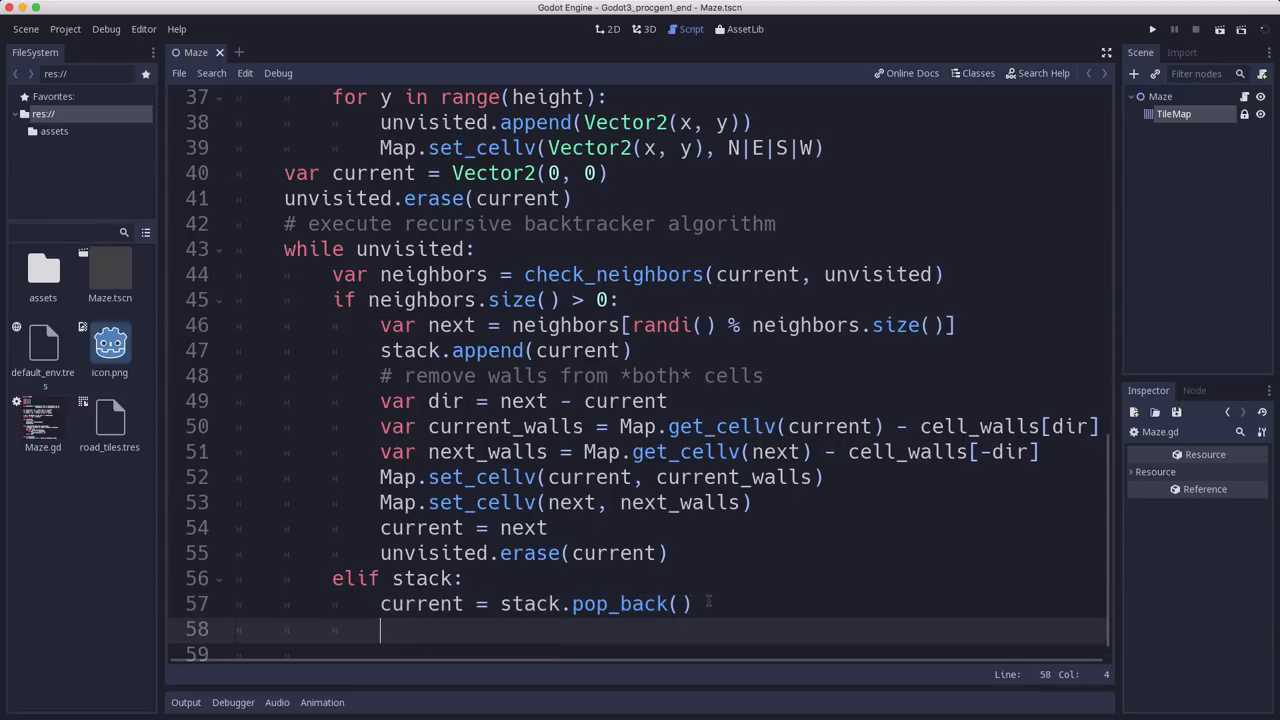
pyautogui.write('yield')
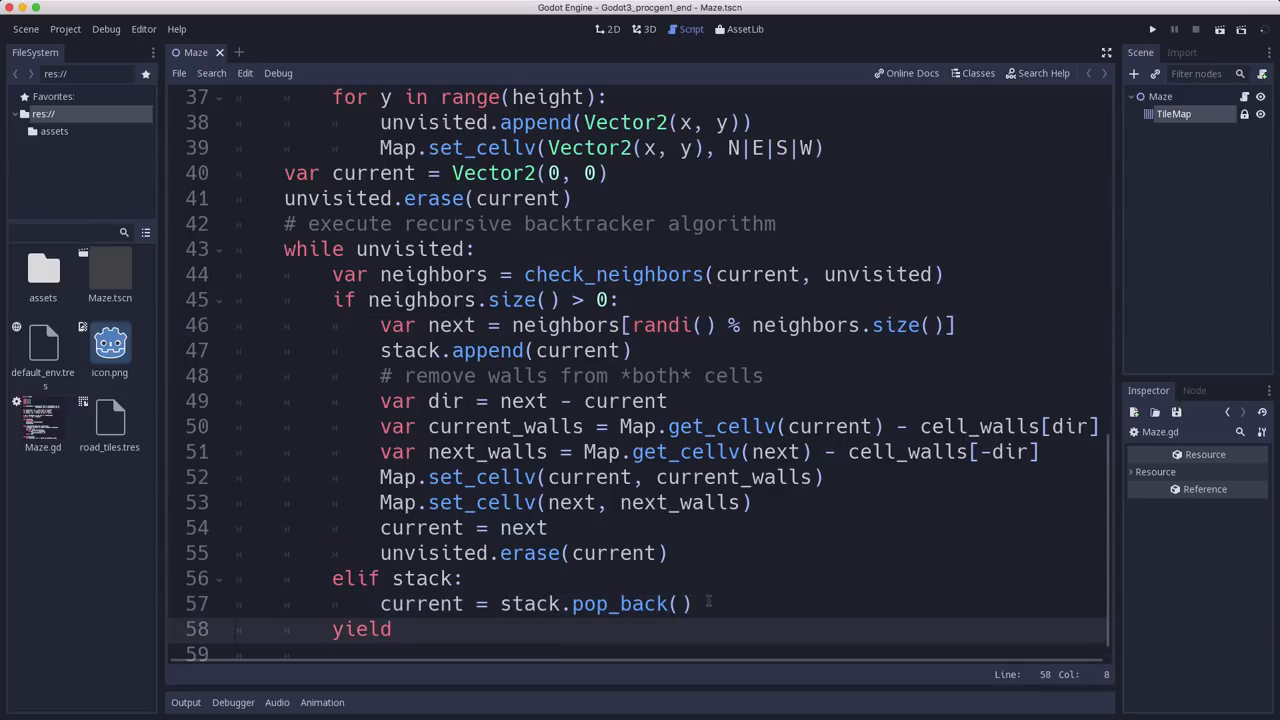
pyautogui.write('(gety')
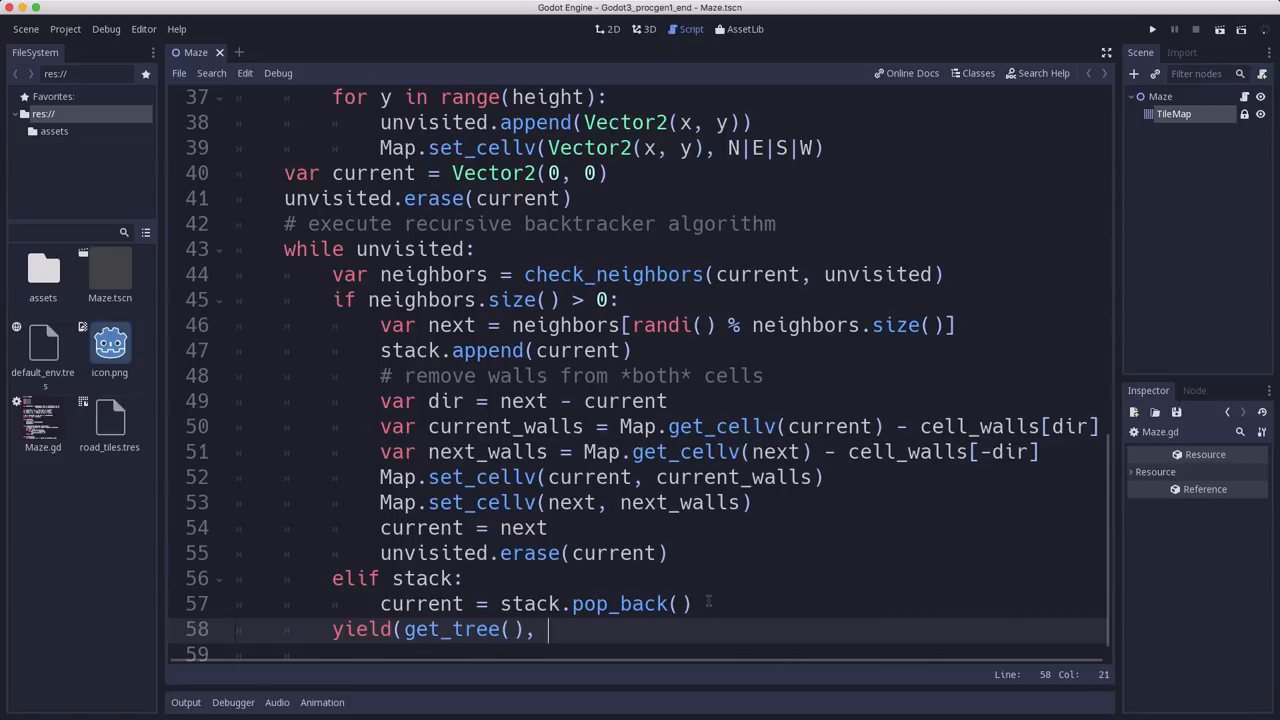
pyautogui.write("'idle_frame'")
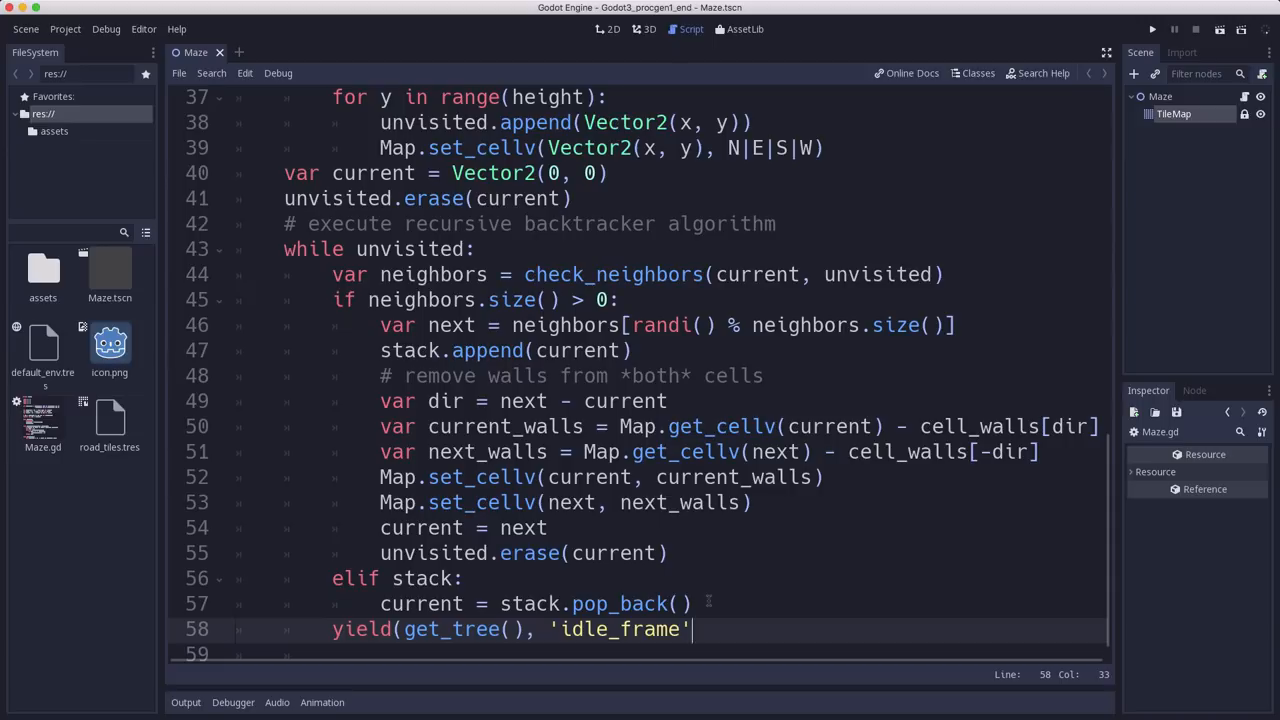
pyautogui.write(')')
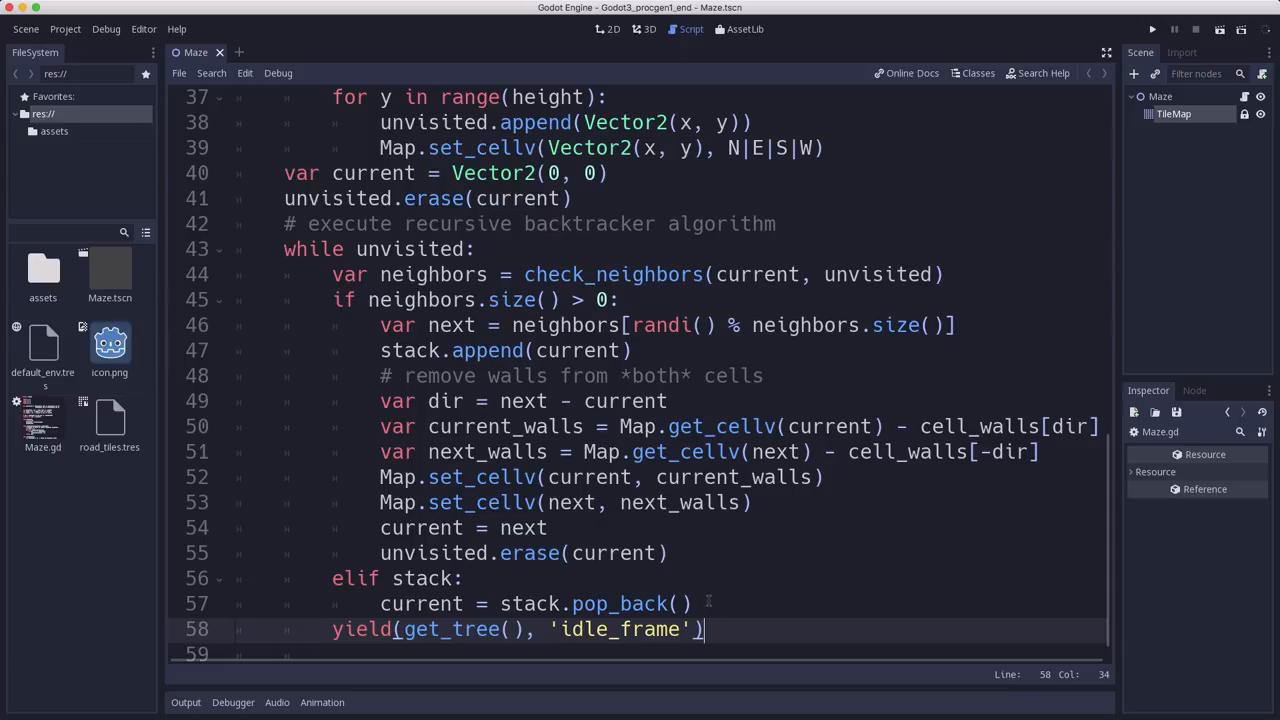
pyautogui.moveTo(252, 410)
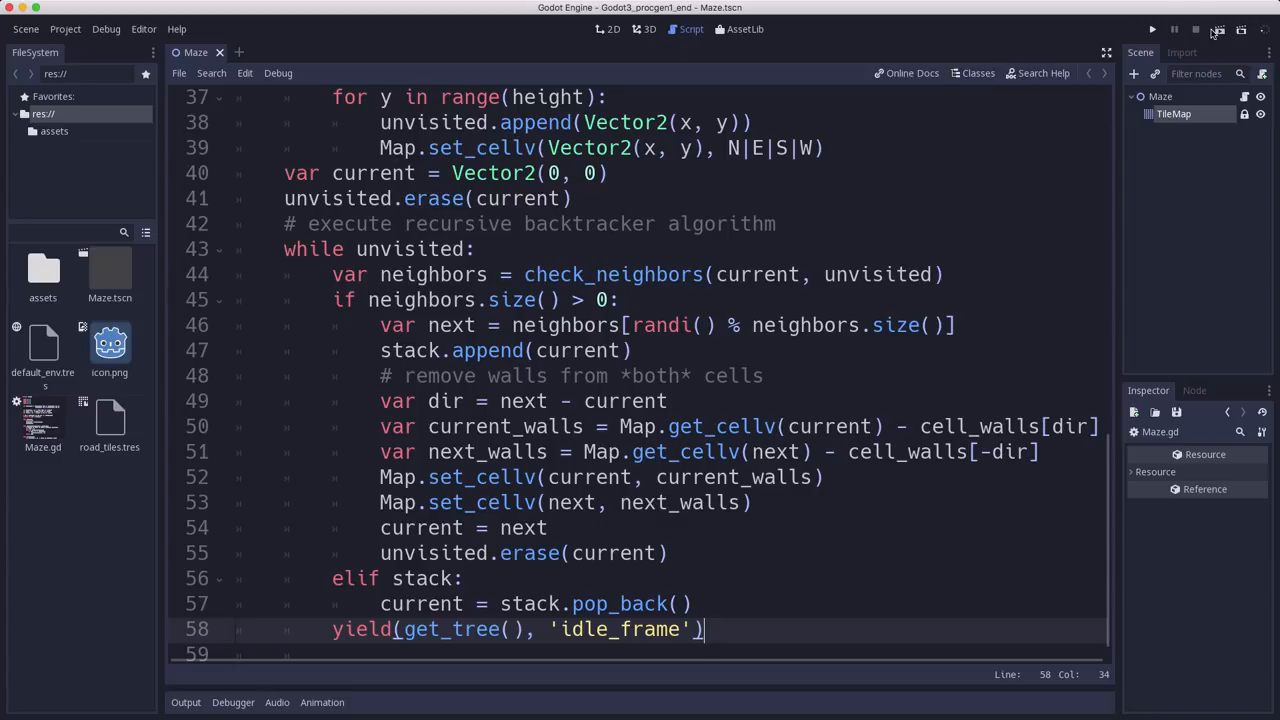
# Step: Run the scene to watch the road maze carve itself step by step, then launch it again
pyautogui.click(1152, 30)
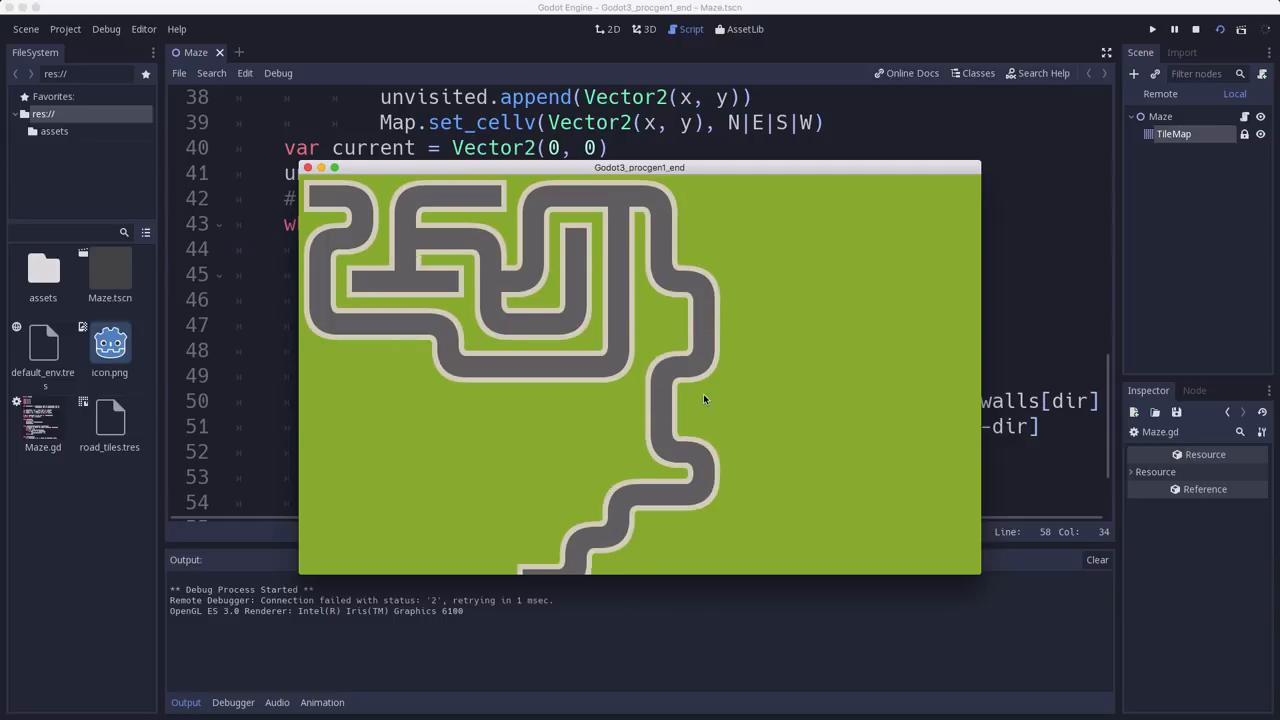
pyautogui.moveTo(576, 484)
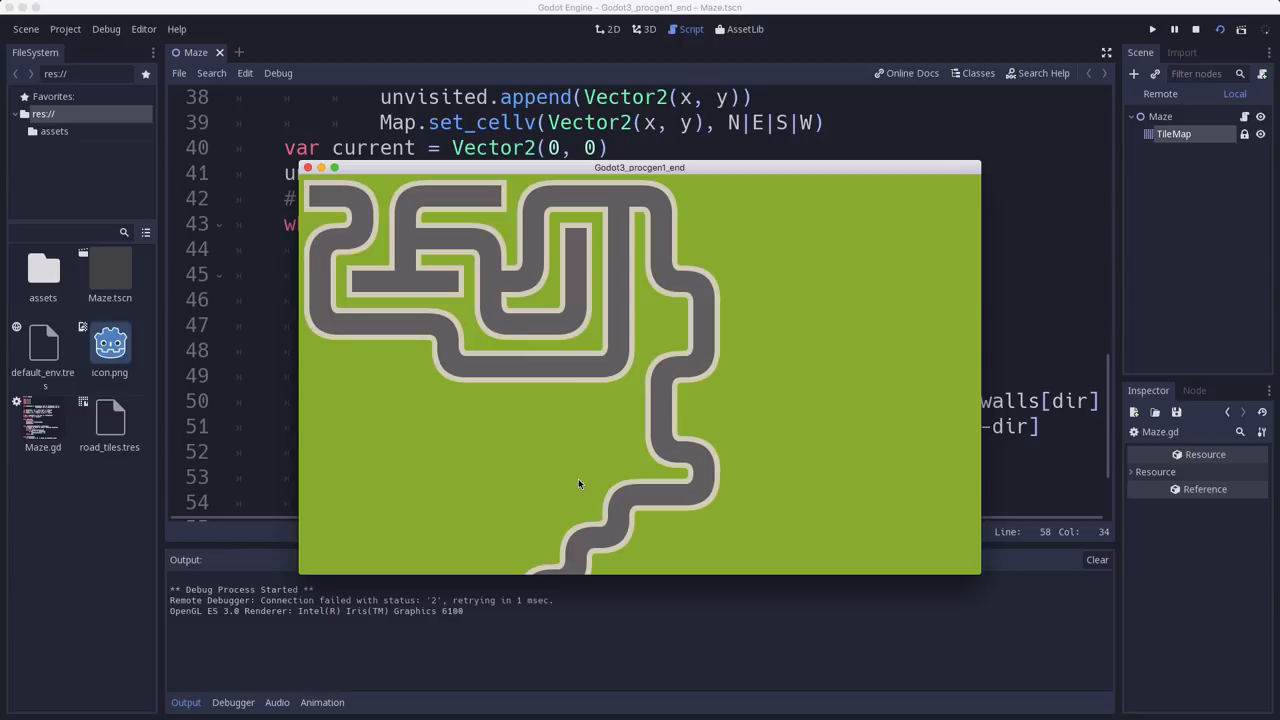
pyautogui.moveTo(708, 448)
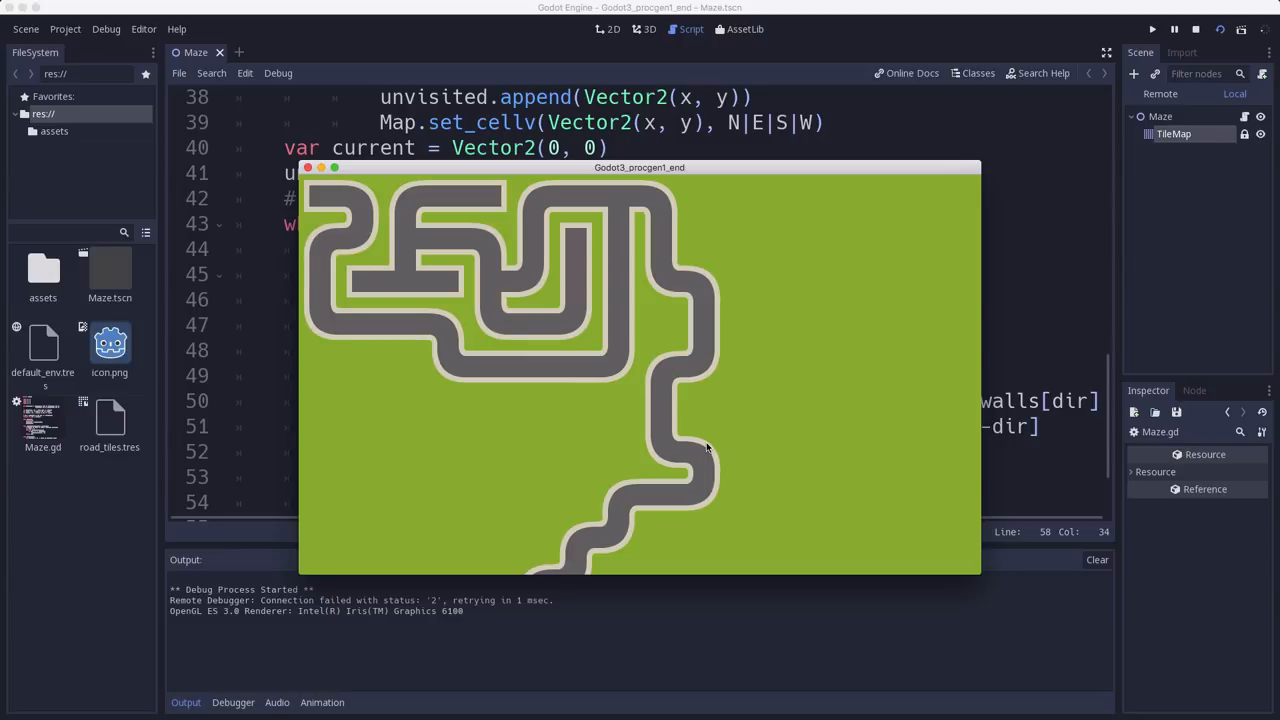
pyautogui.moveTo(590, 576)
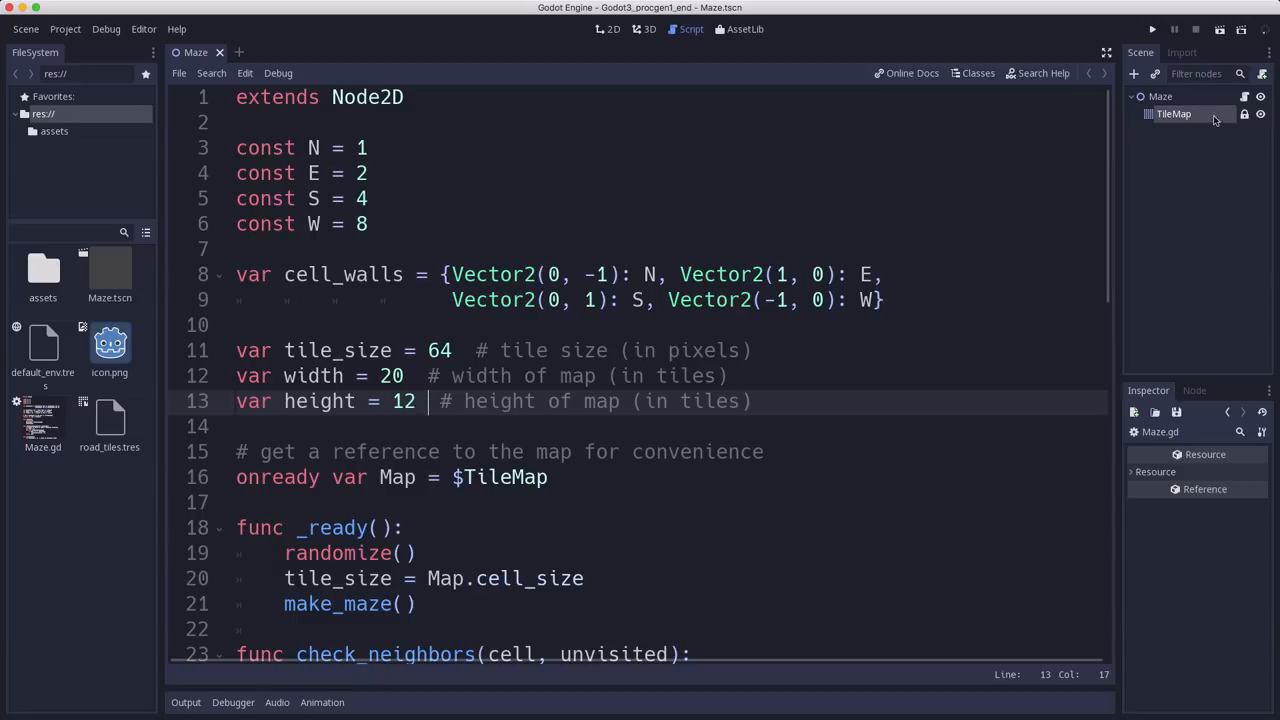
pyautogui.click(1152, 30)
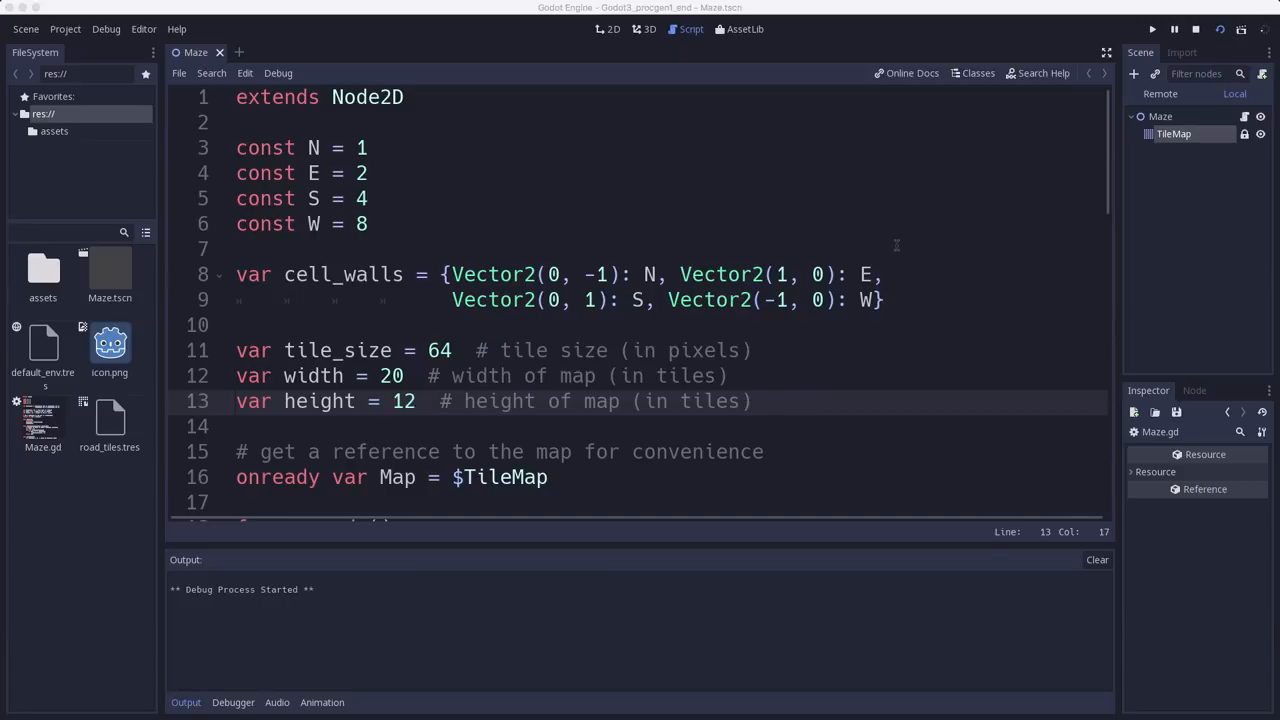
pyautogui.click(1152, 30)
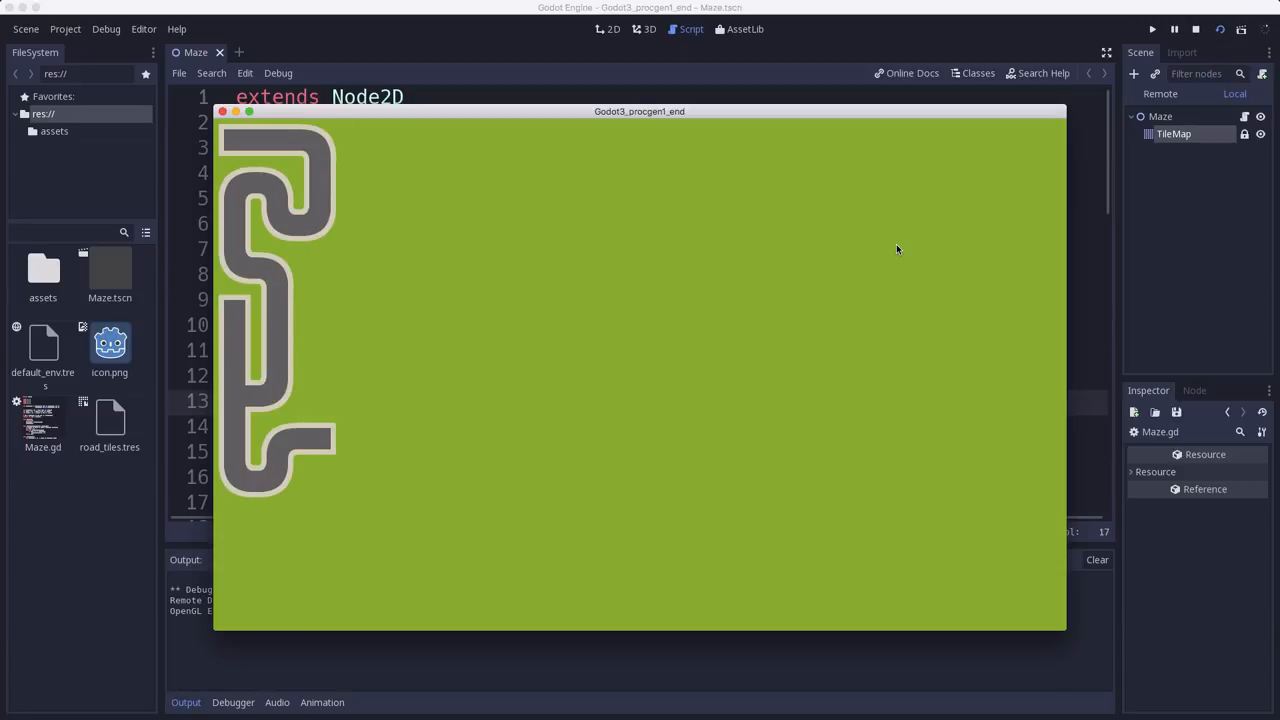